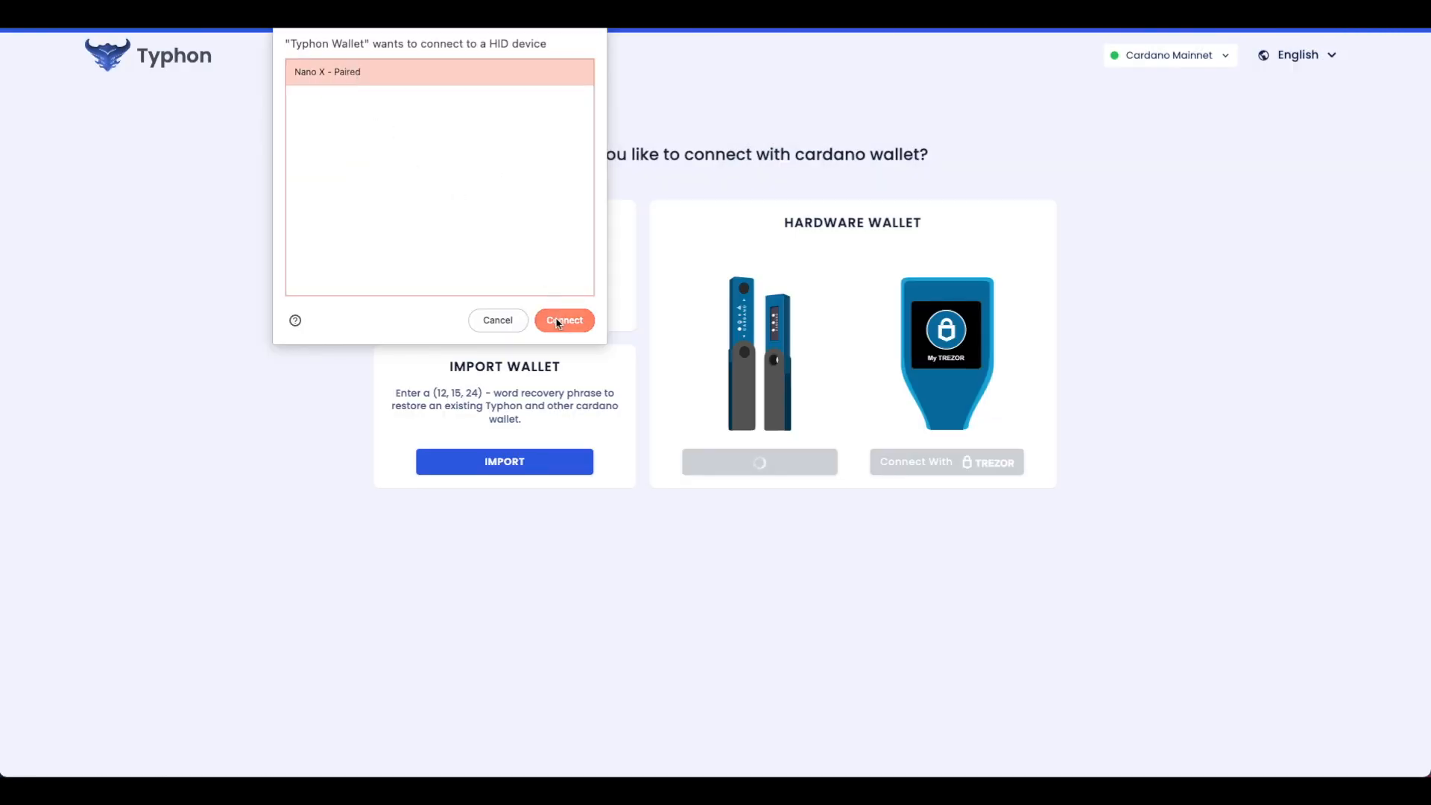
Grant the wallet HID access to the paired Ledger Nano X
left_click(563, 321)
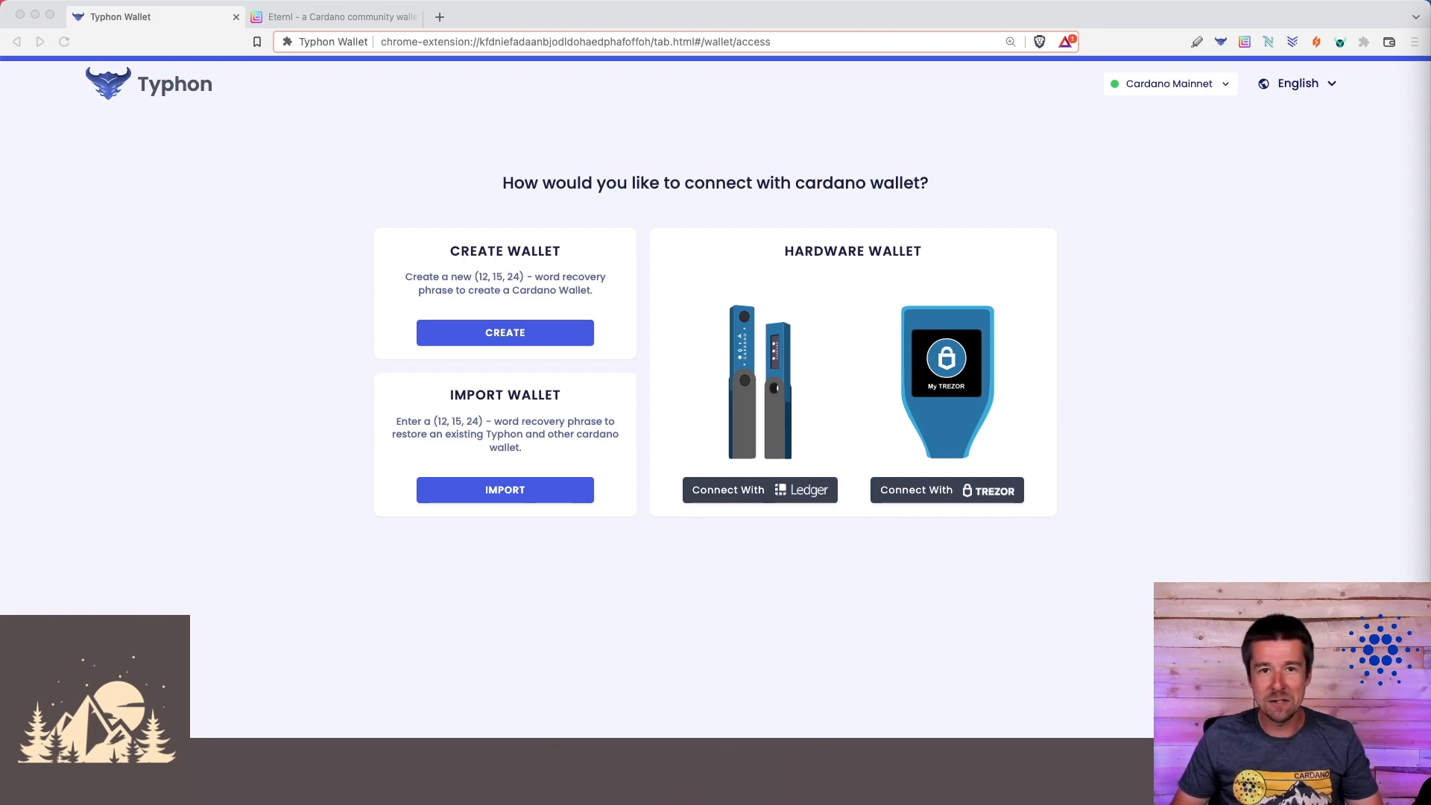
mouse_move(1206, 428)
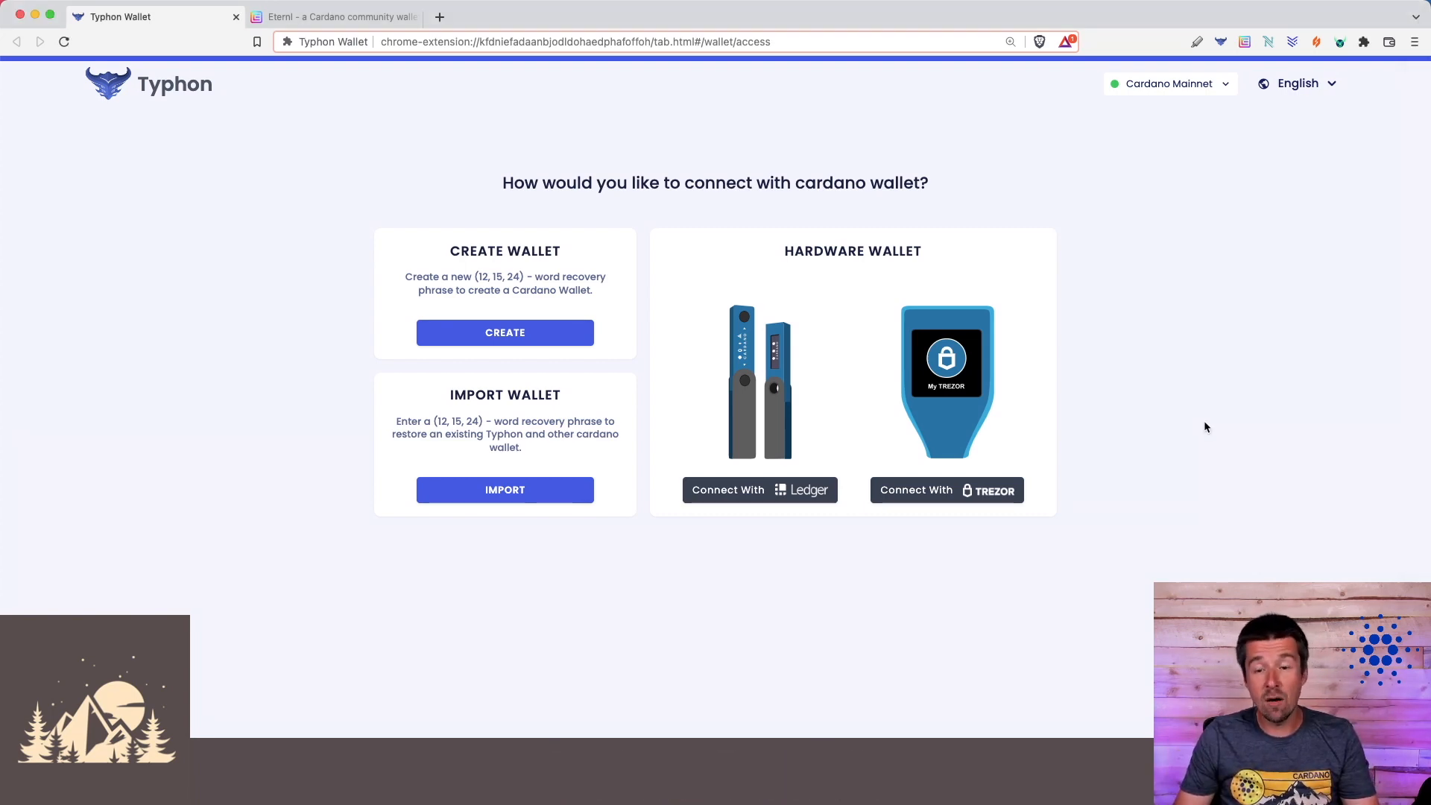
mouse_move(741, 604)
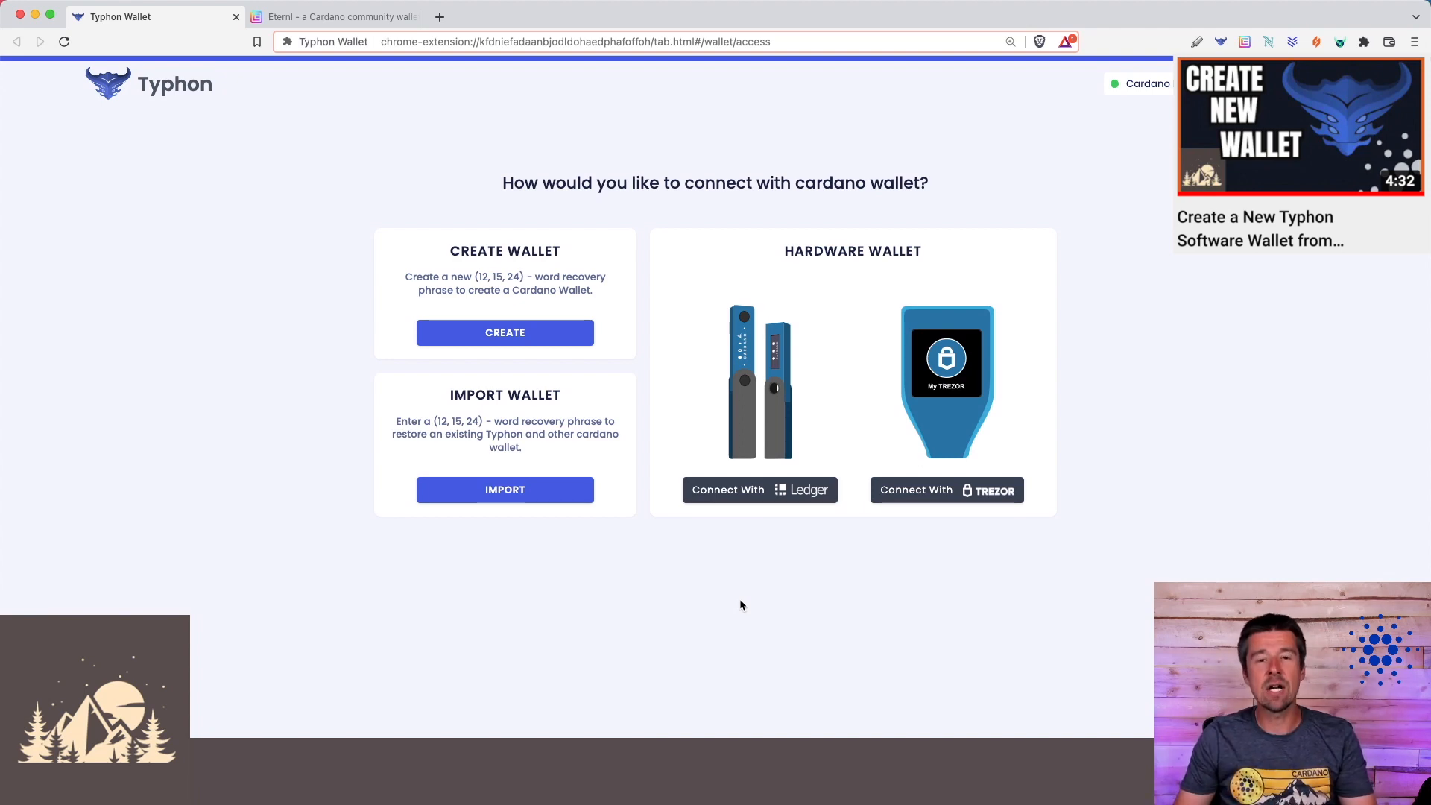
mouse_move(853, 590)
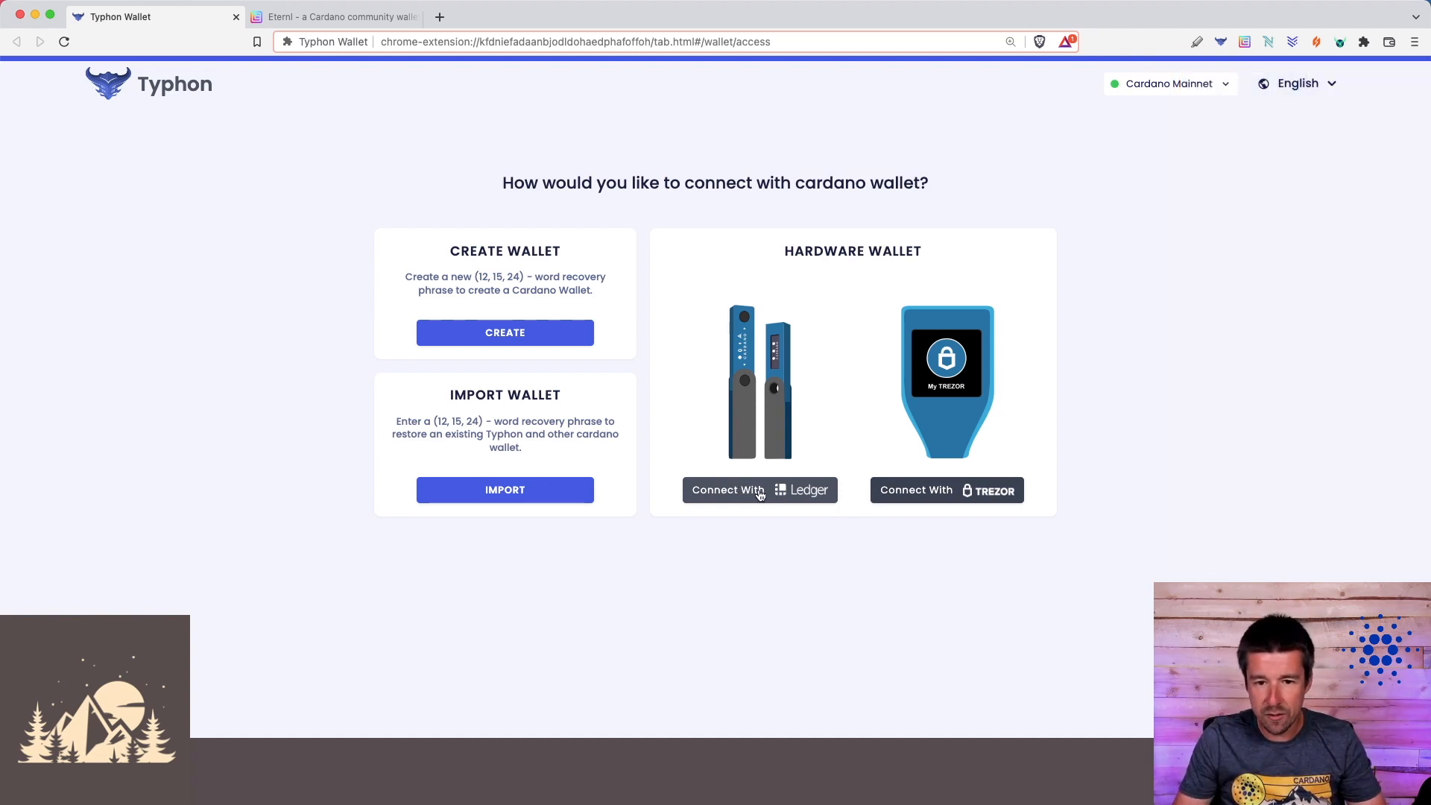
Connect with Ledger and choose the Single Address Wallet type
left_click(758, 491)
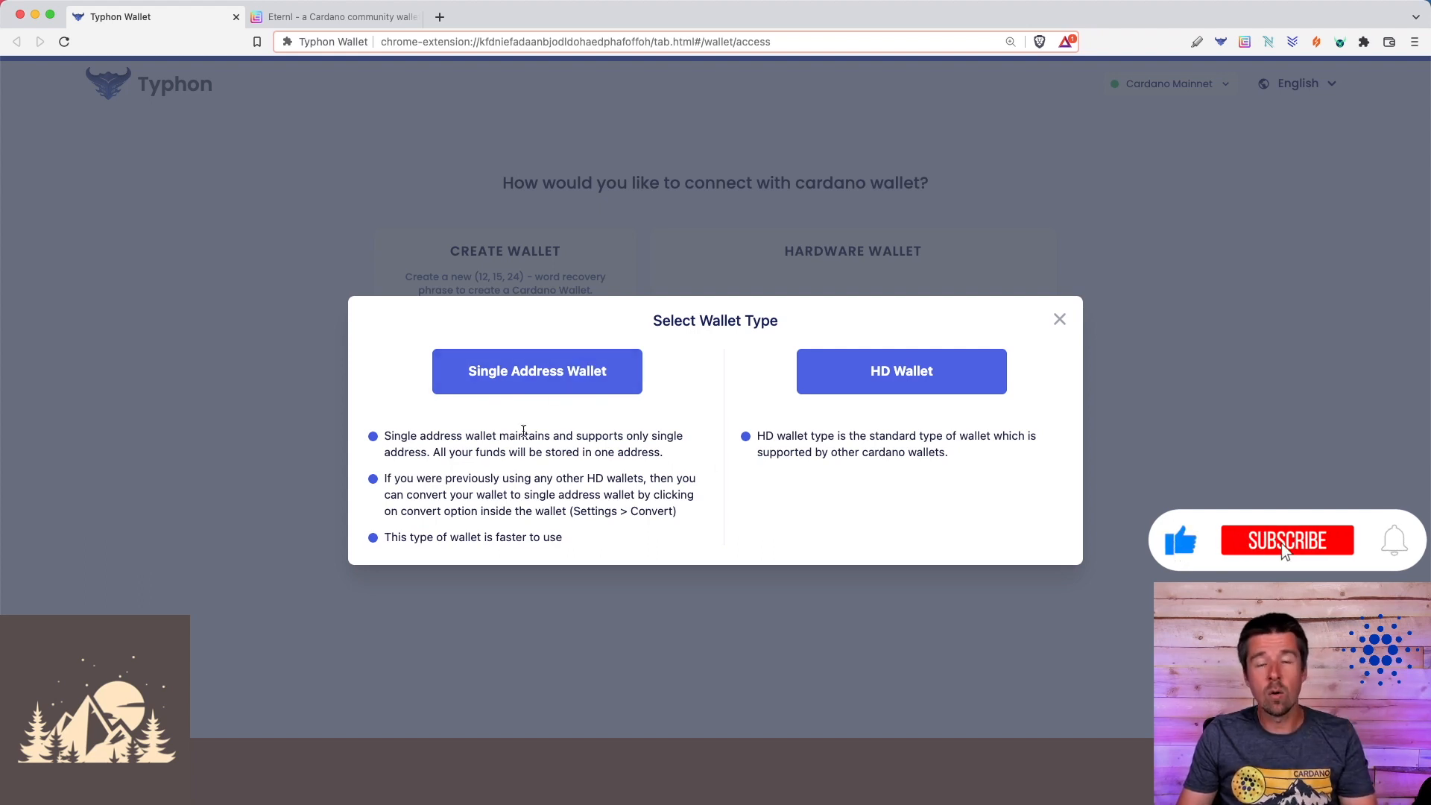
left_click(1287, 540)
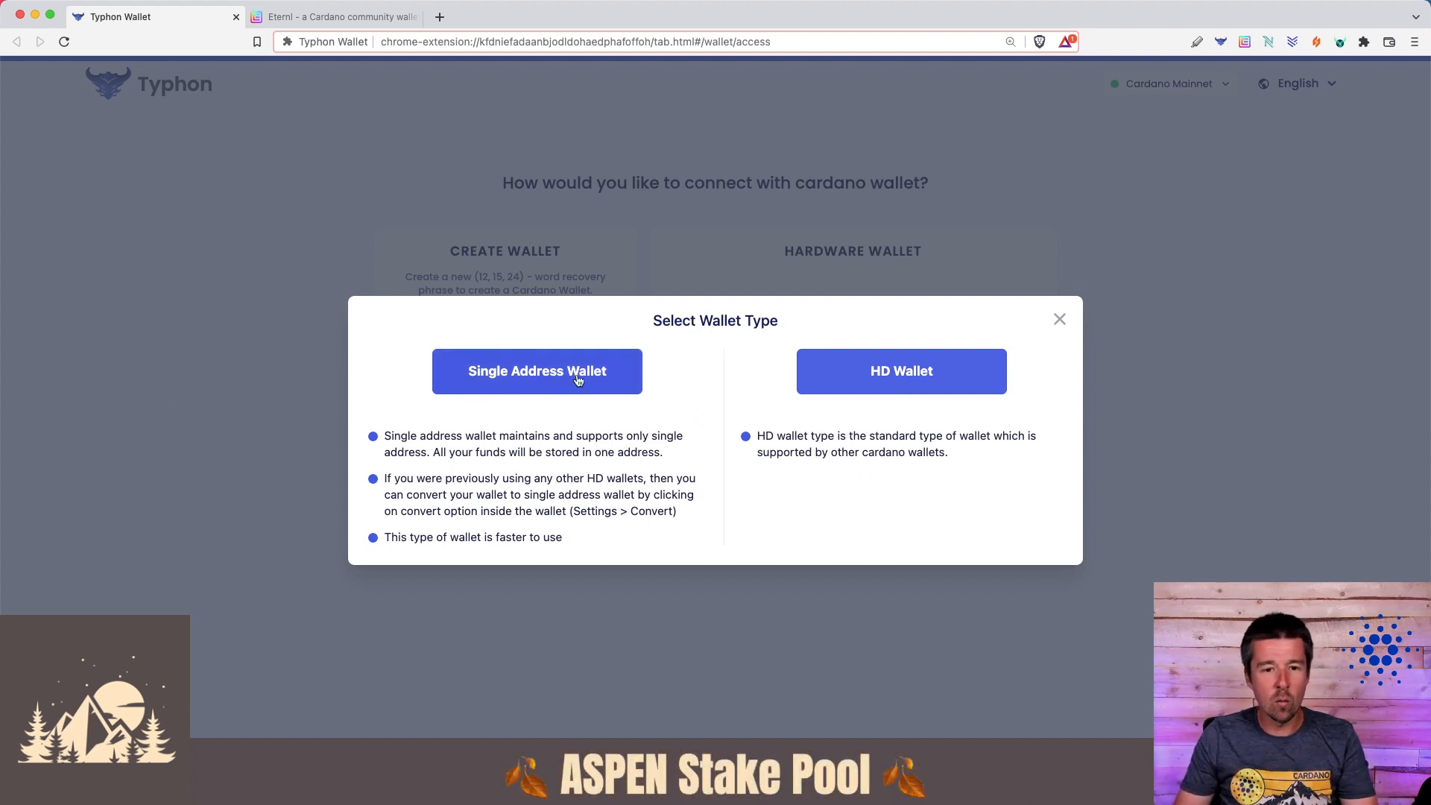
mouse_move(834, 508)
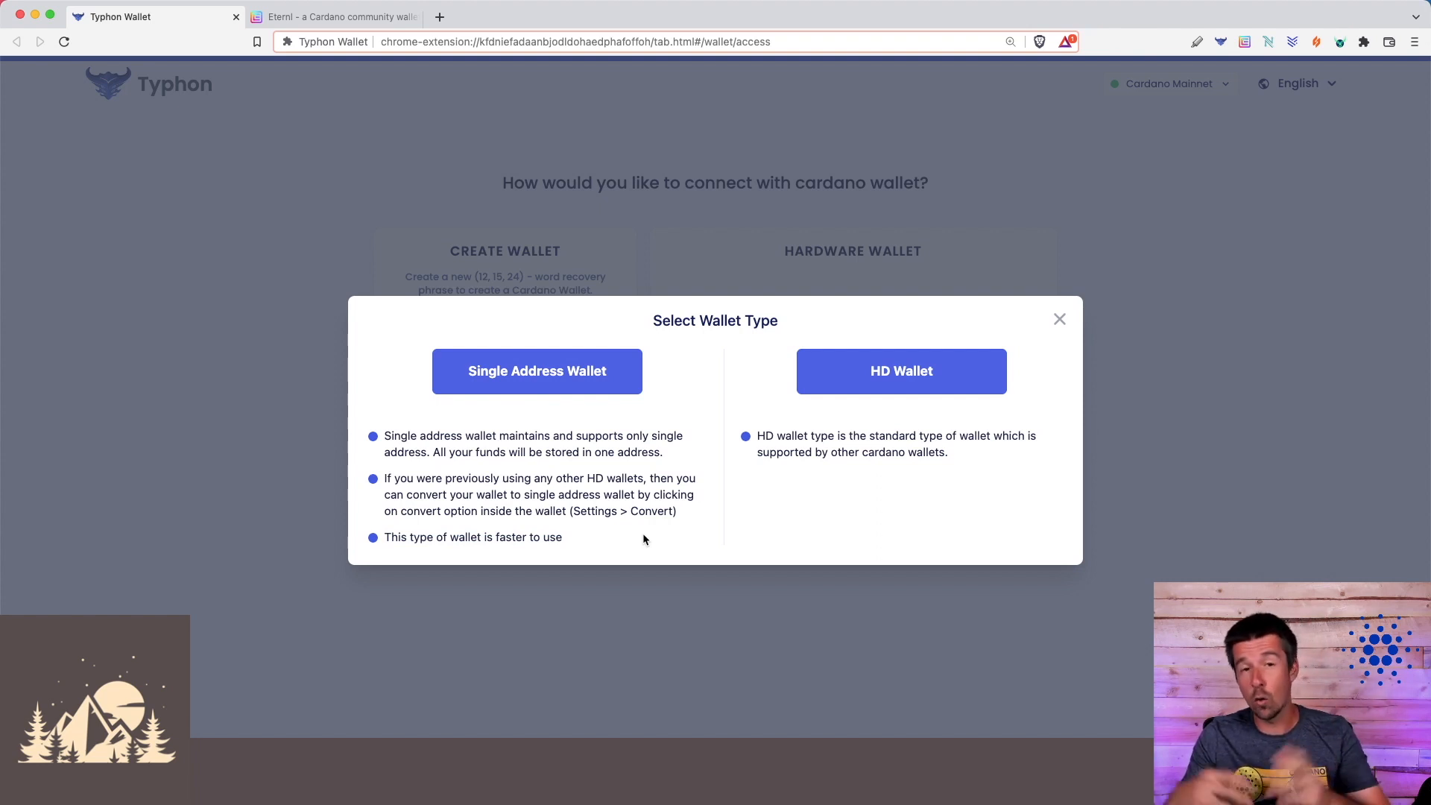
mouse_move(770, 505)
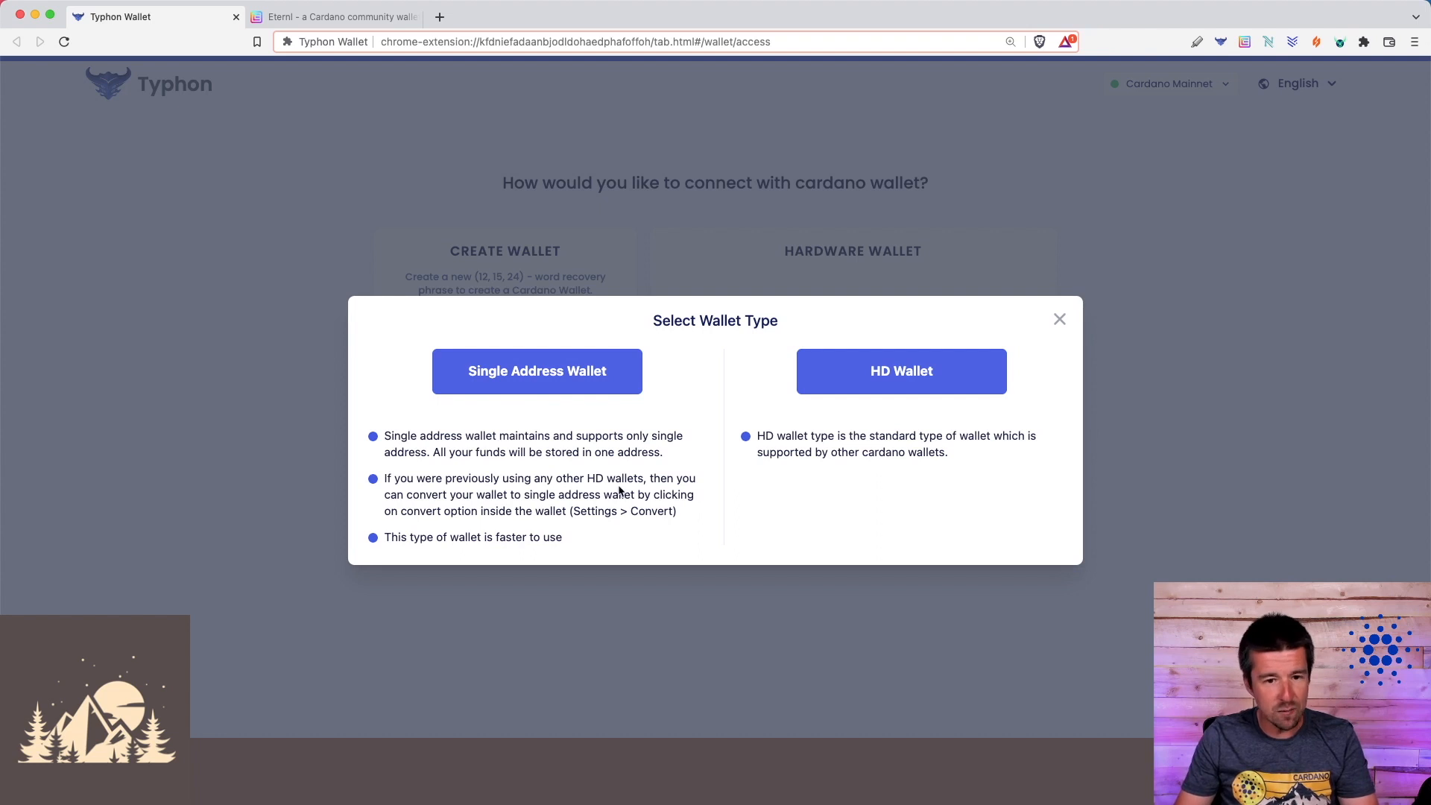
left_click_drag(385, 493, 577, 493)
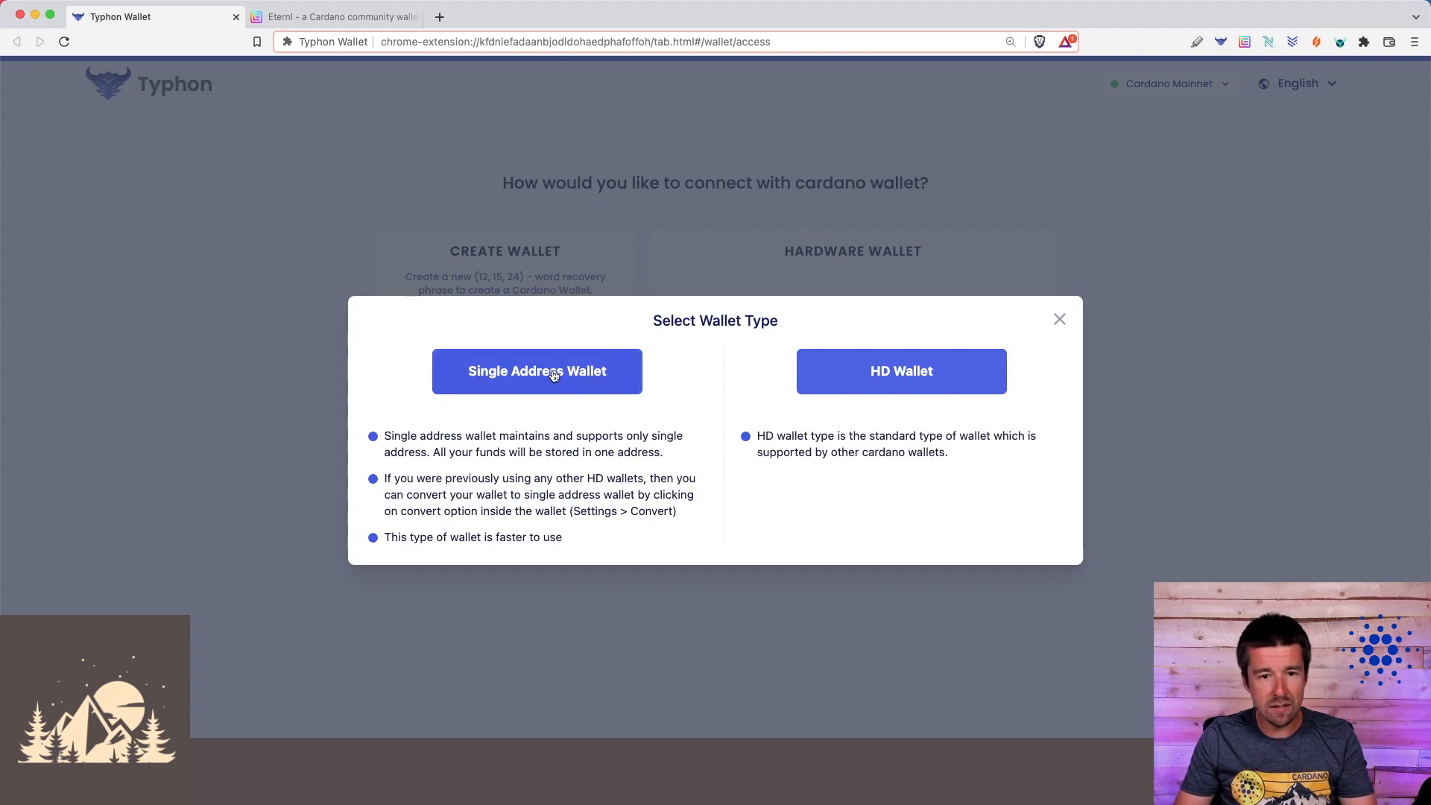
left_click(537, 371)
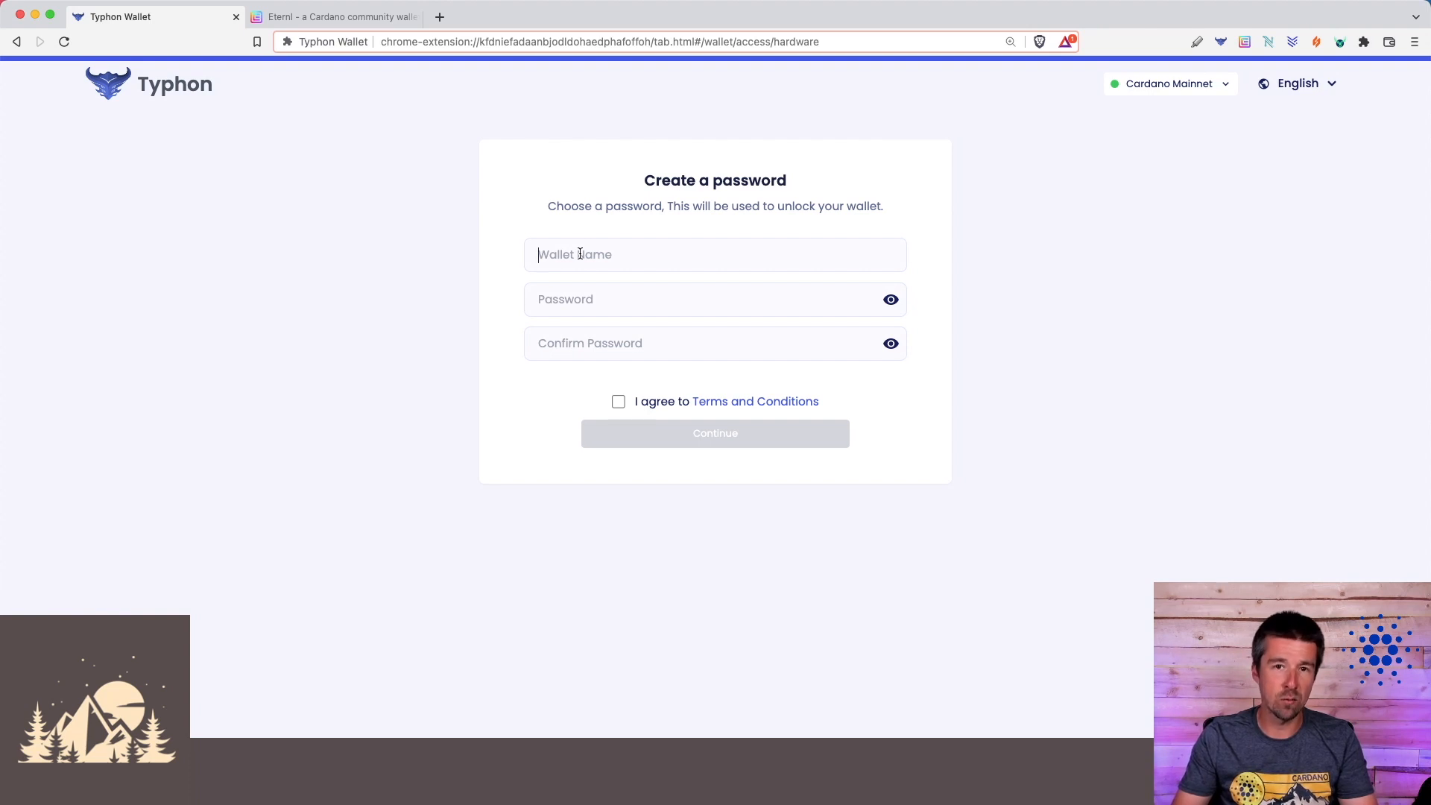
Name the wallet 'Woodland P...', accept the terms and finish creating the Ledger wallet
type("W")
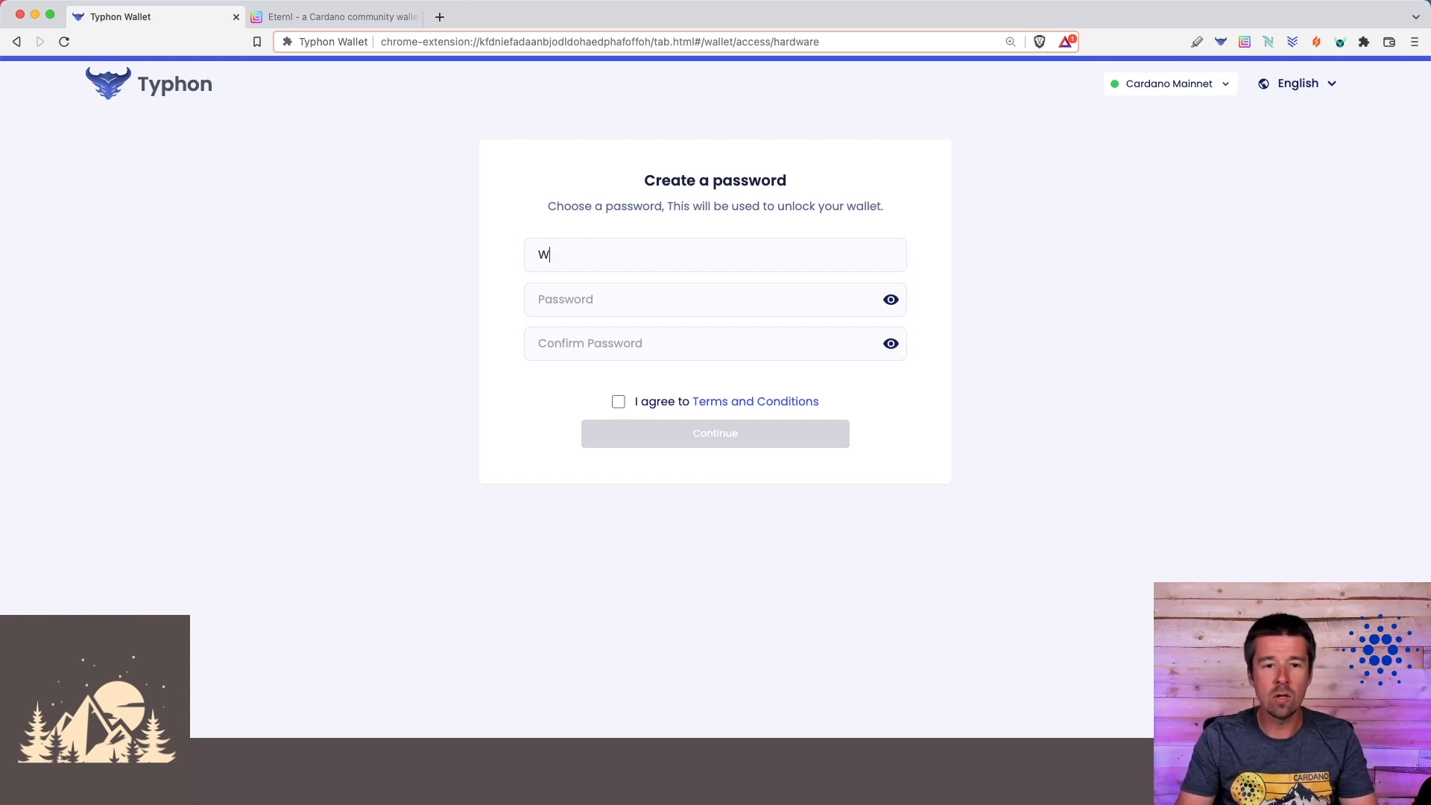
type("oodland Pools Ledger Nano X")
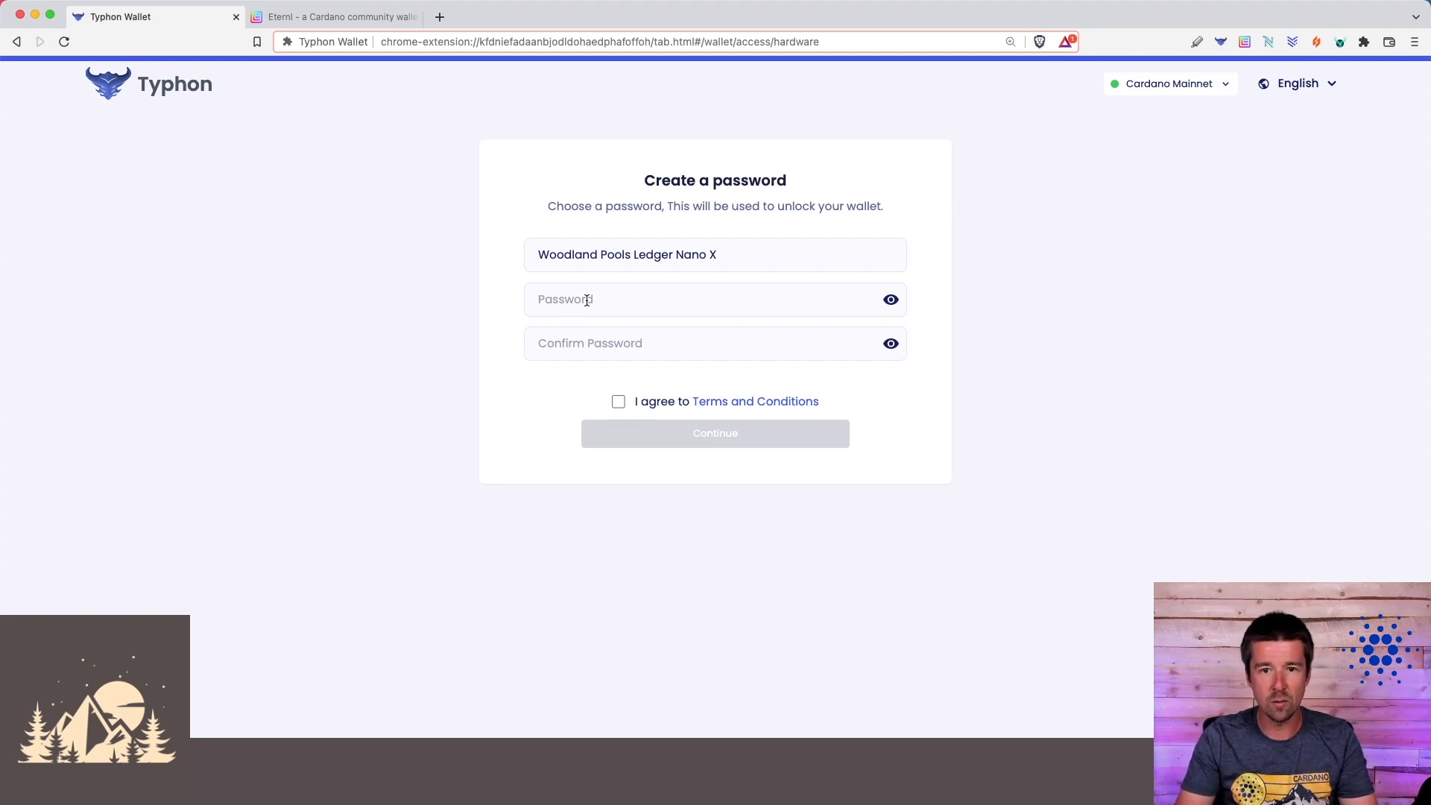
left_click(619, 401)
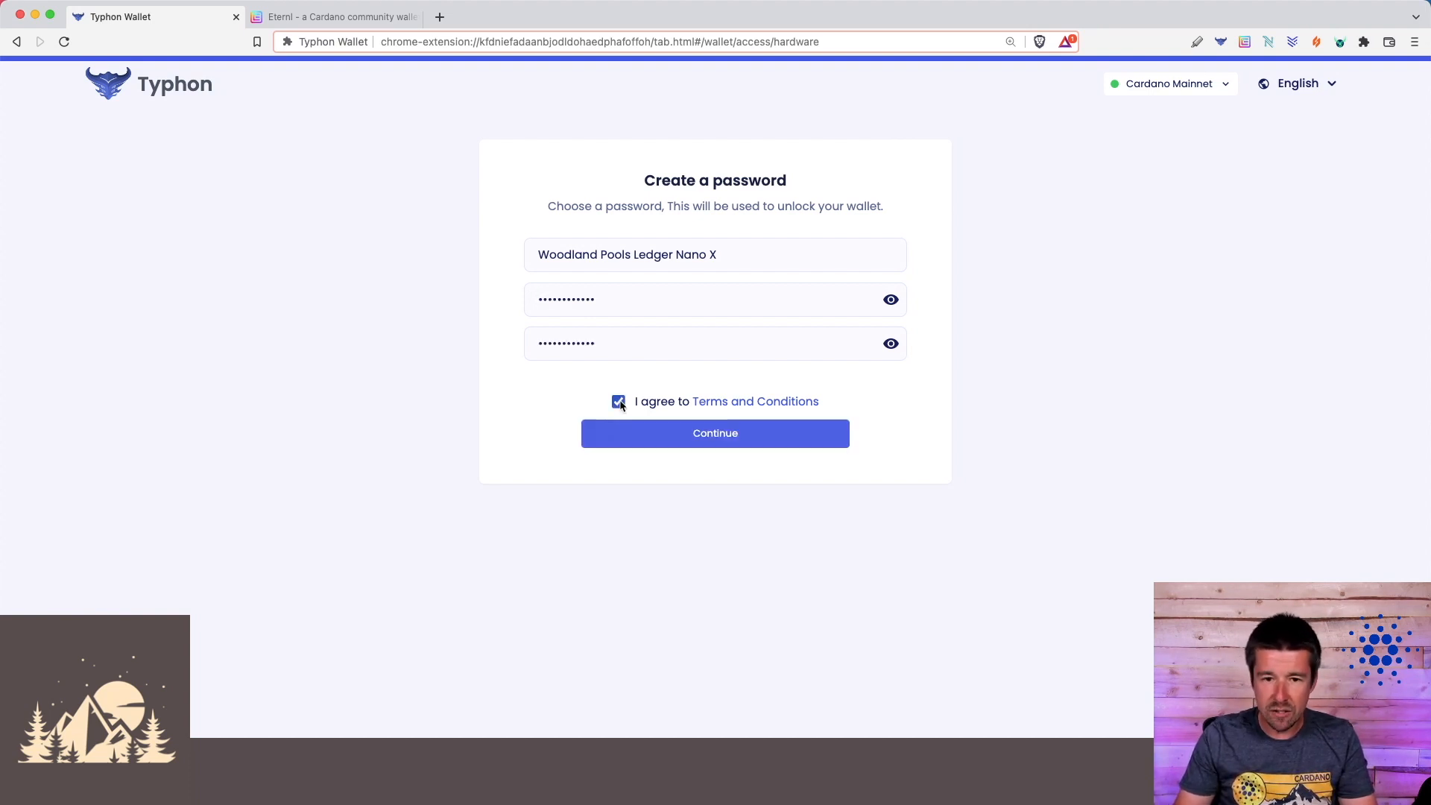
left_click(714, 433)
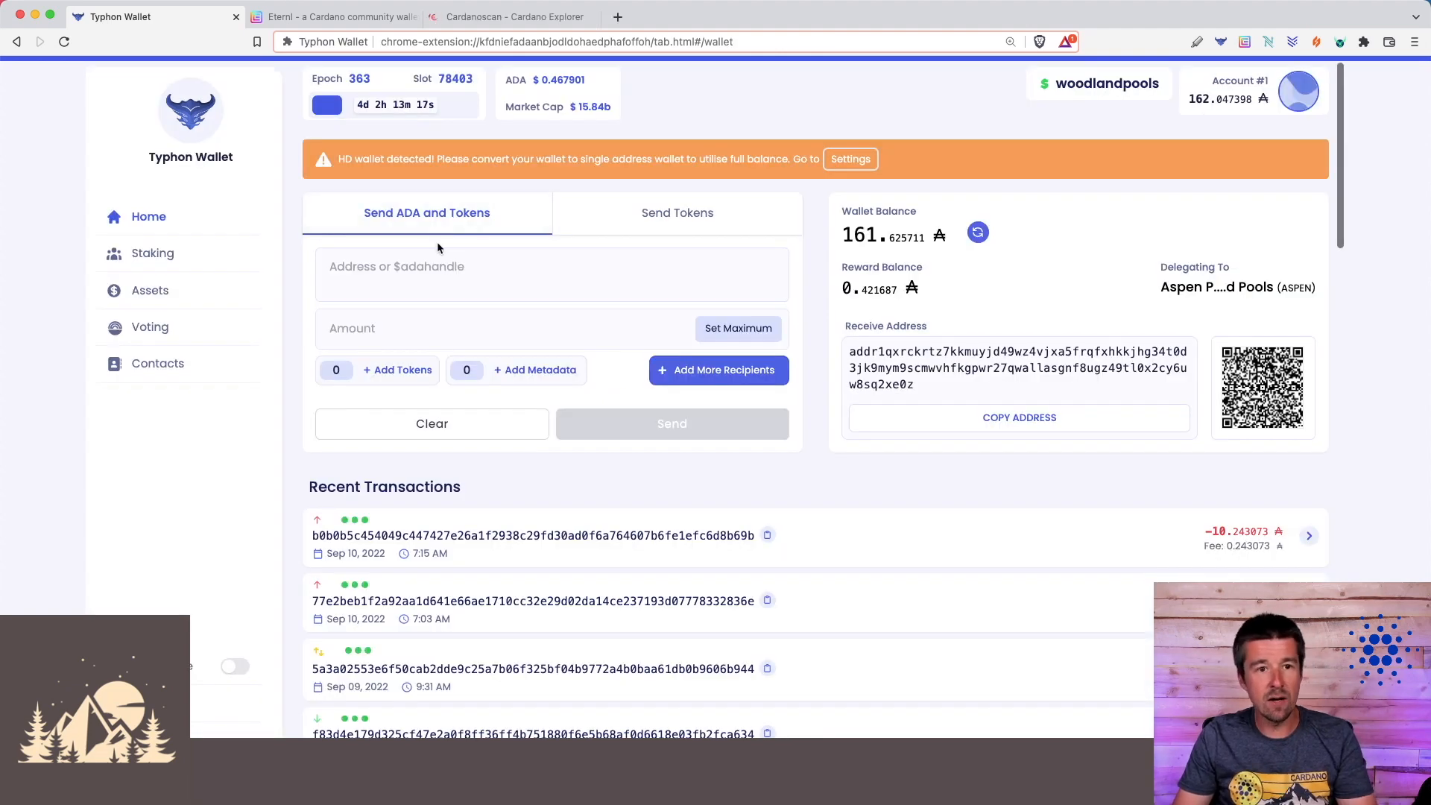
left_click(332, 17)
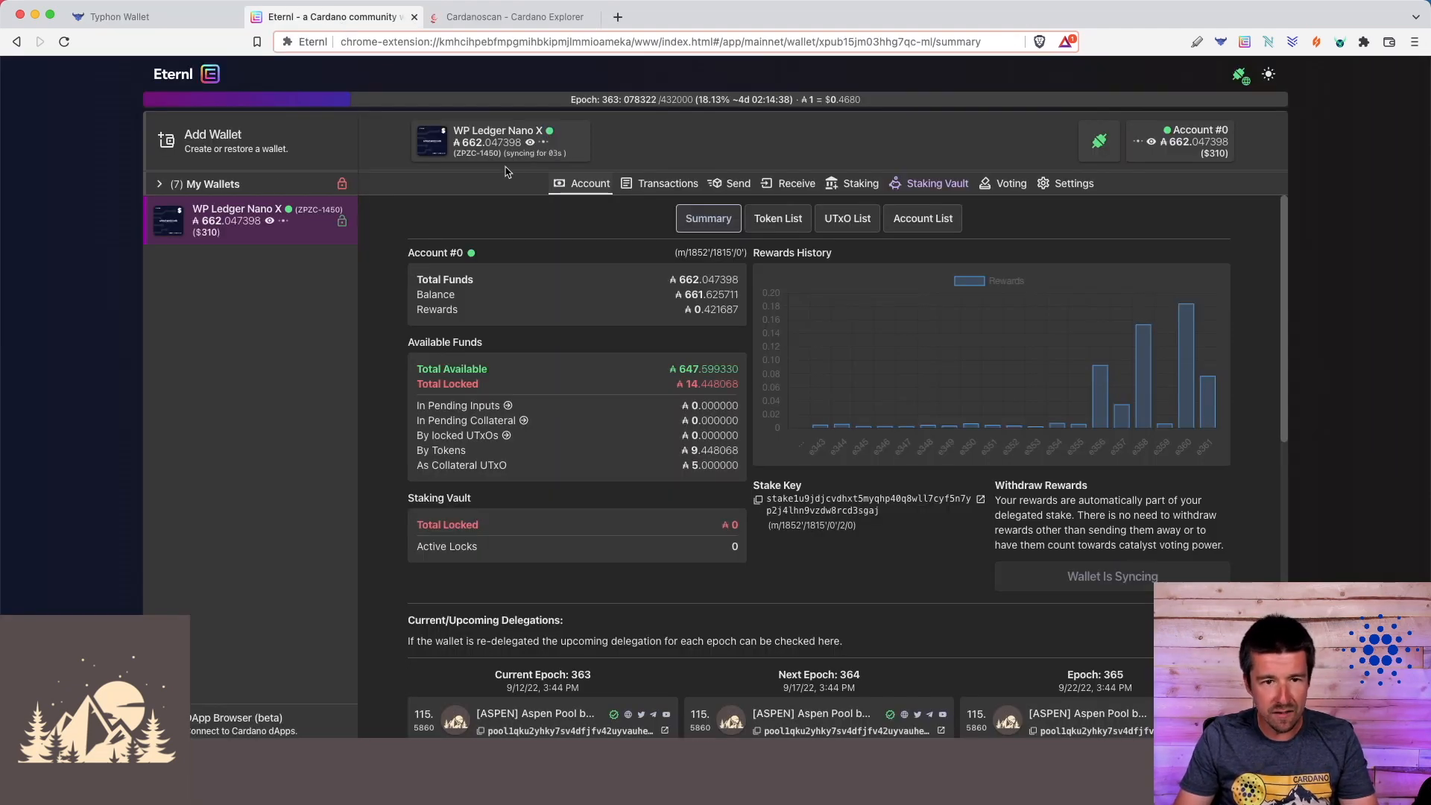
mouse_move(499, 141)
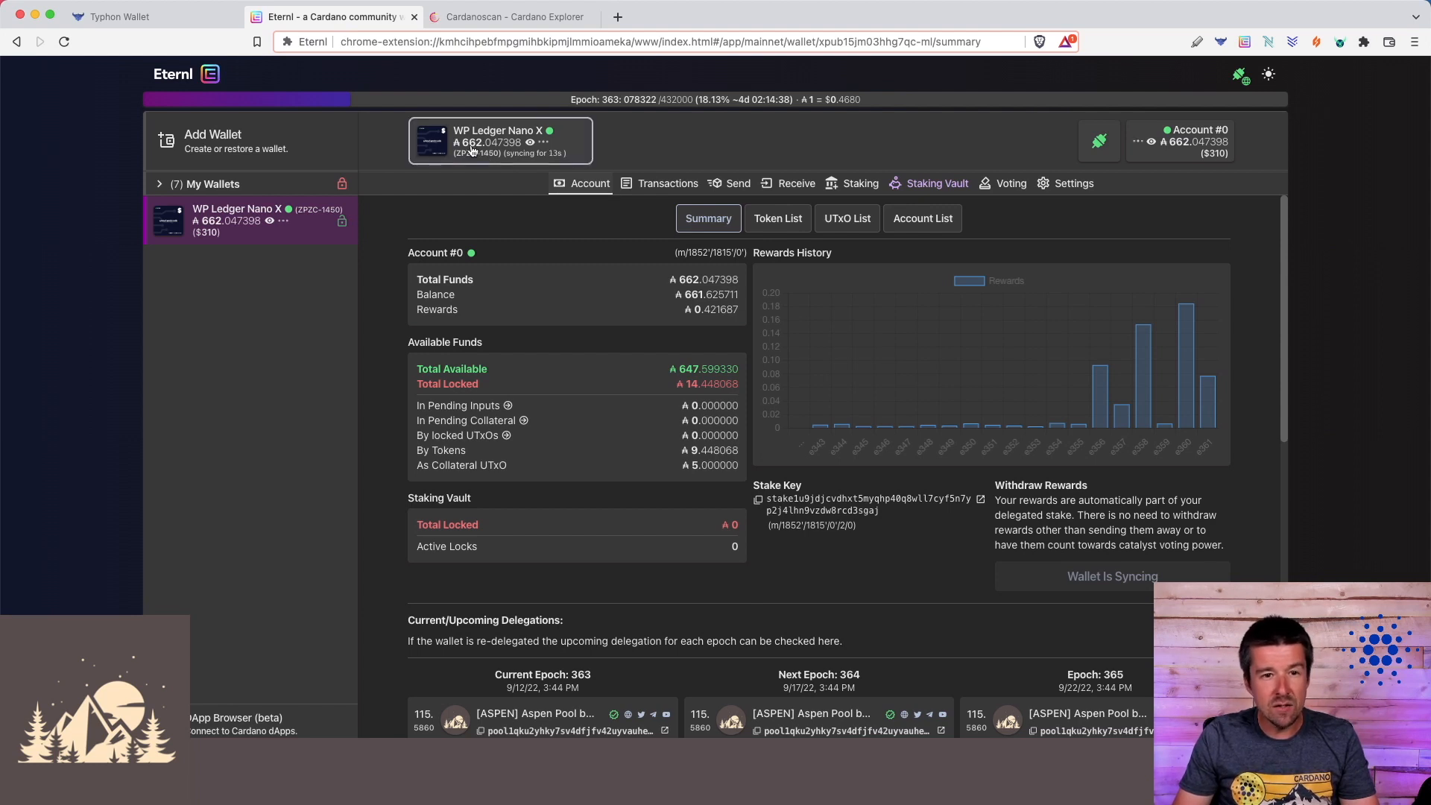
Look up Eternl's unused receive address on Cardanoscan
left_click(794, 182)
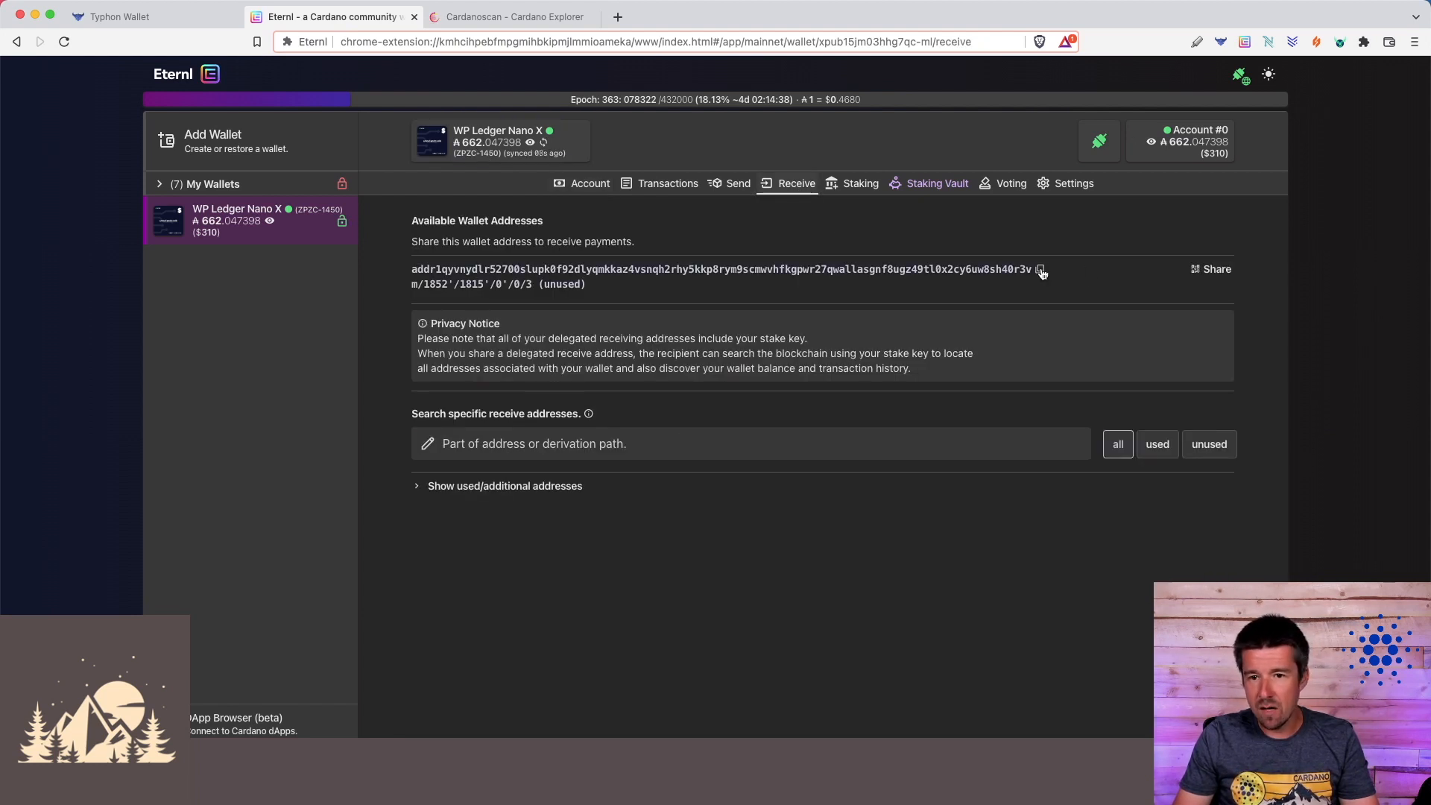
left_click(511, 17)
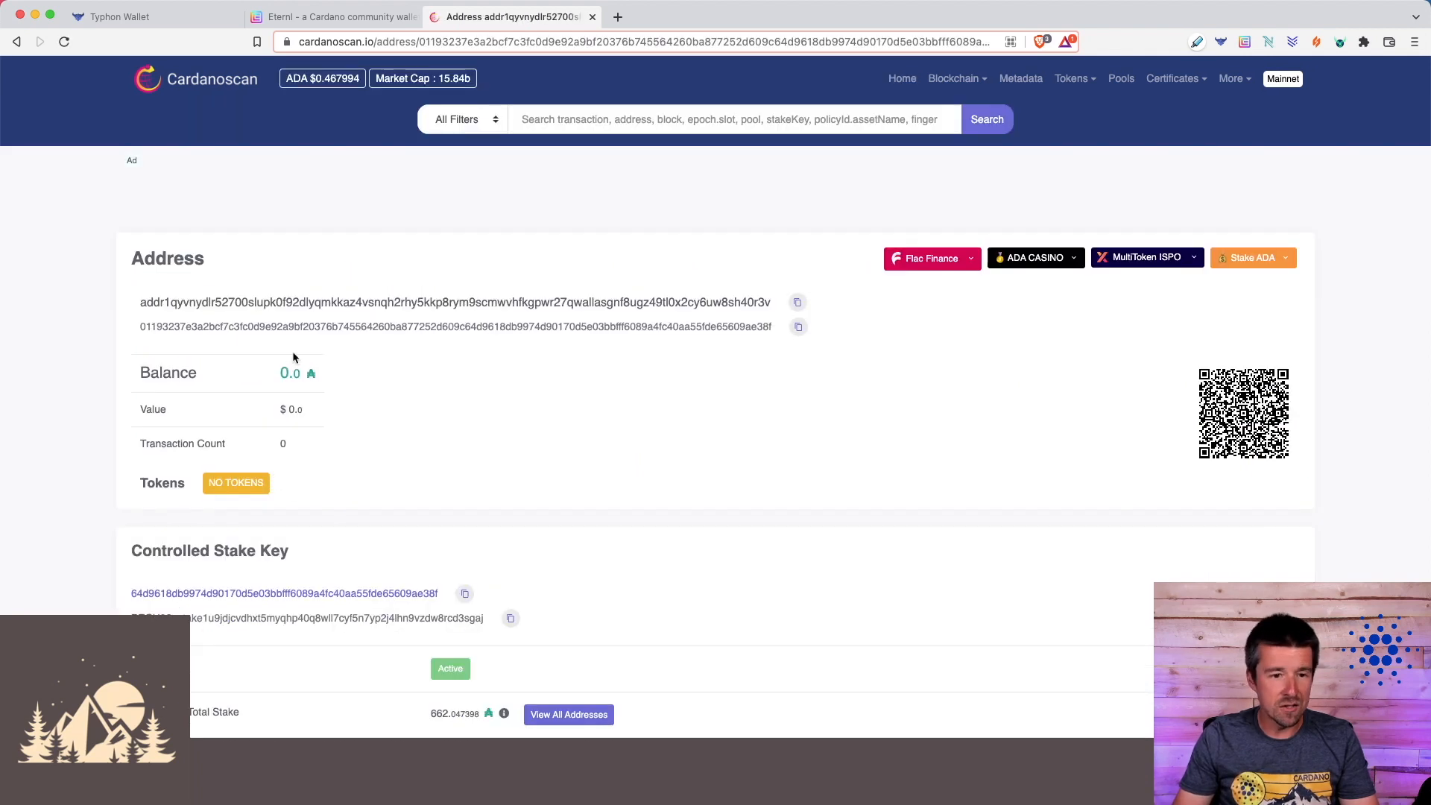
List all addresses under the stake key (161.6, 0 and 500 ADA) and return to Eternl
scroll("down", 3)
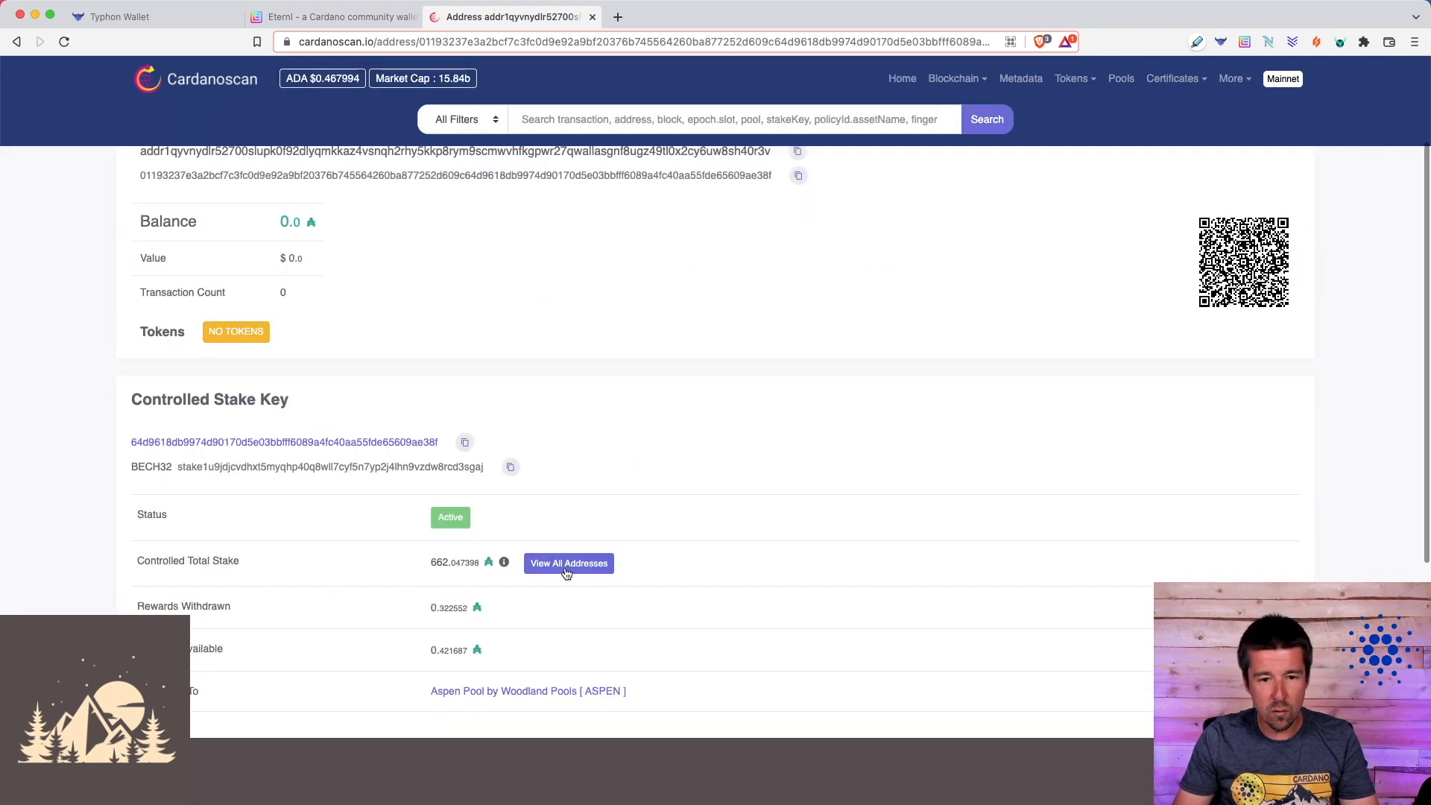
left_click(568, 563)
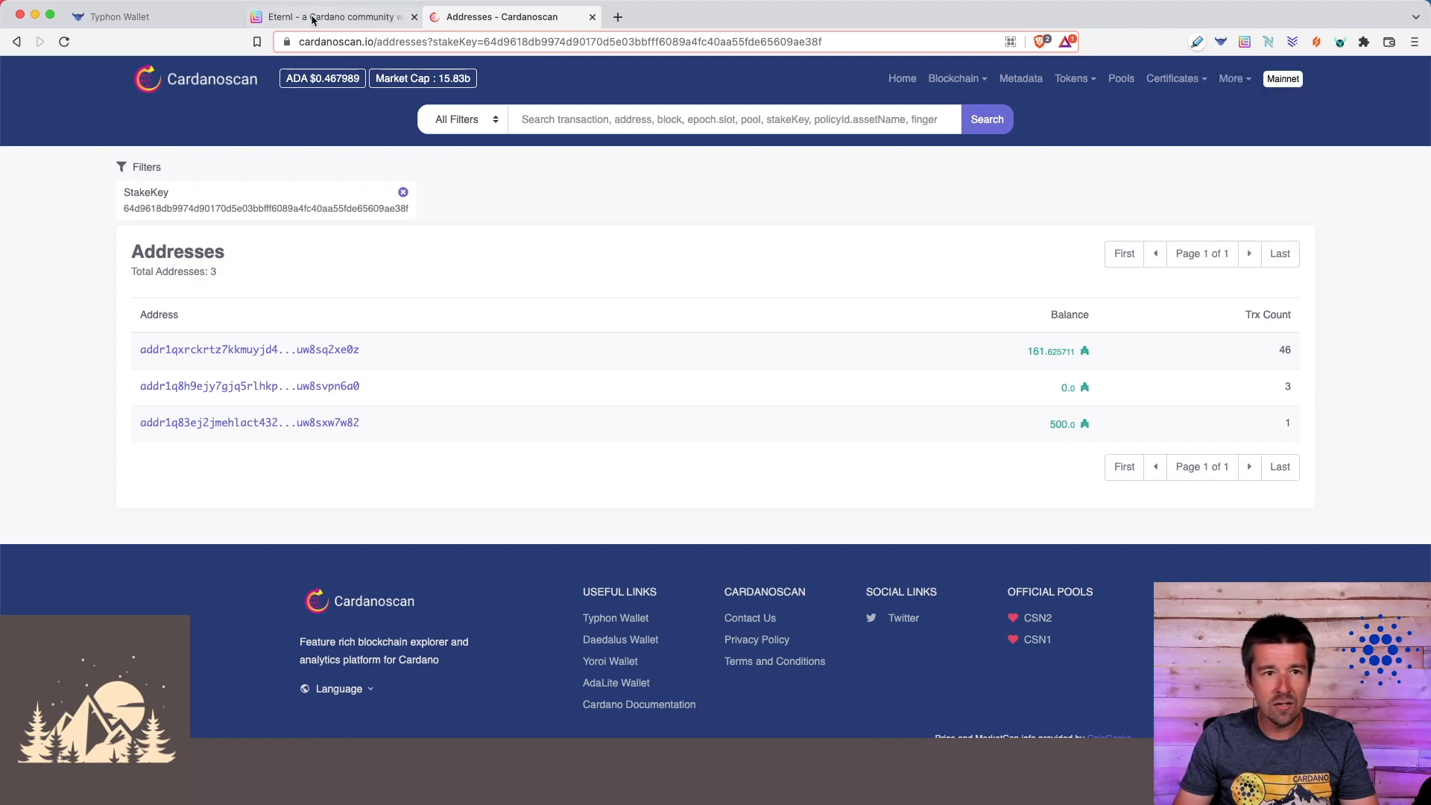
left_click(328, 16)
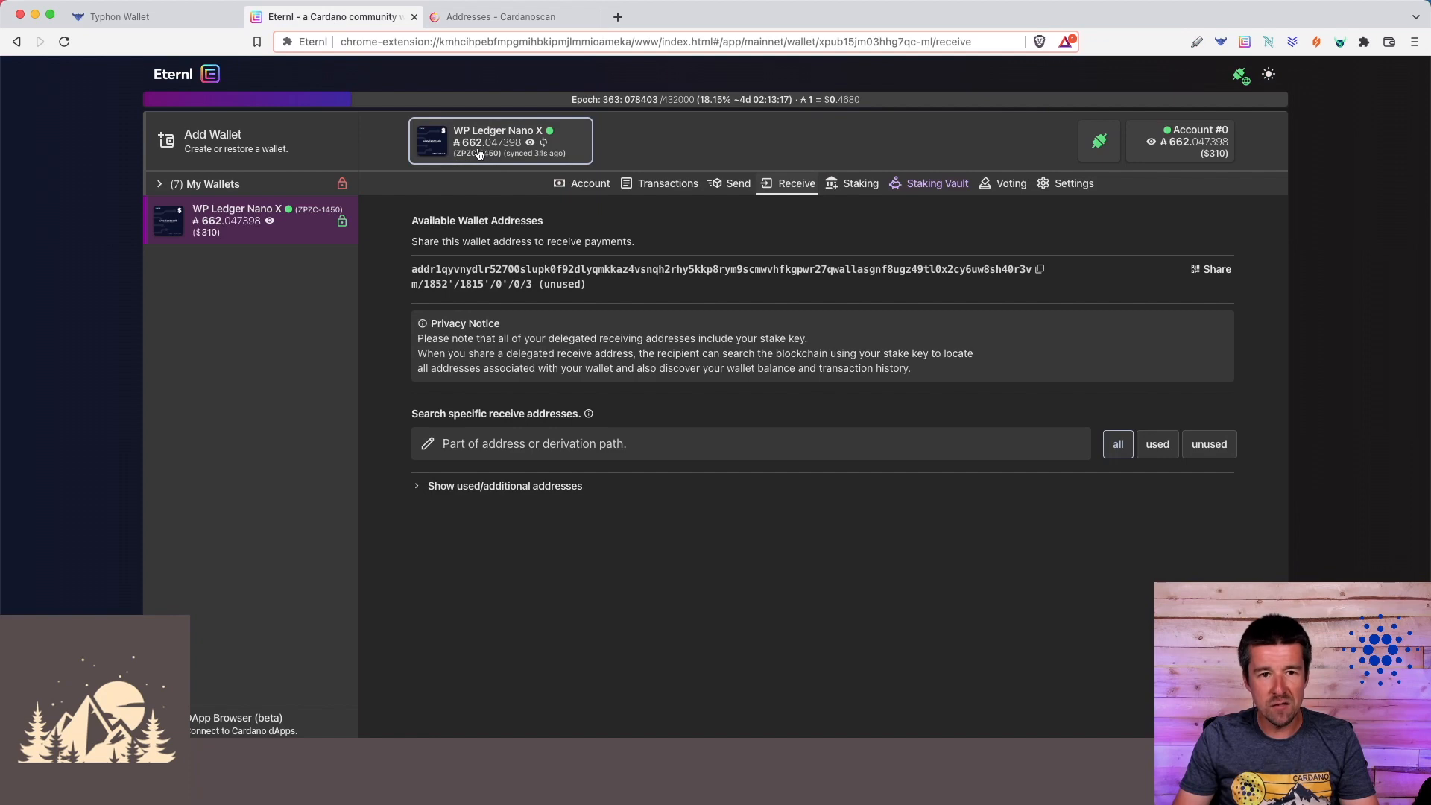
Switch back to the Typhon Wallet tab showing the HD wallet warning
left_click(120, 16)
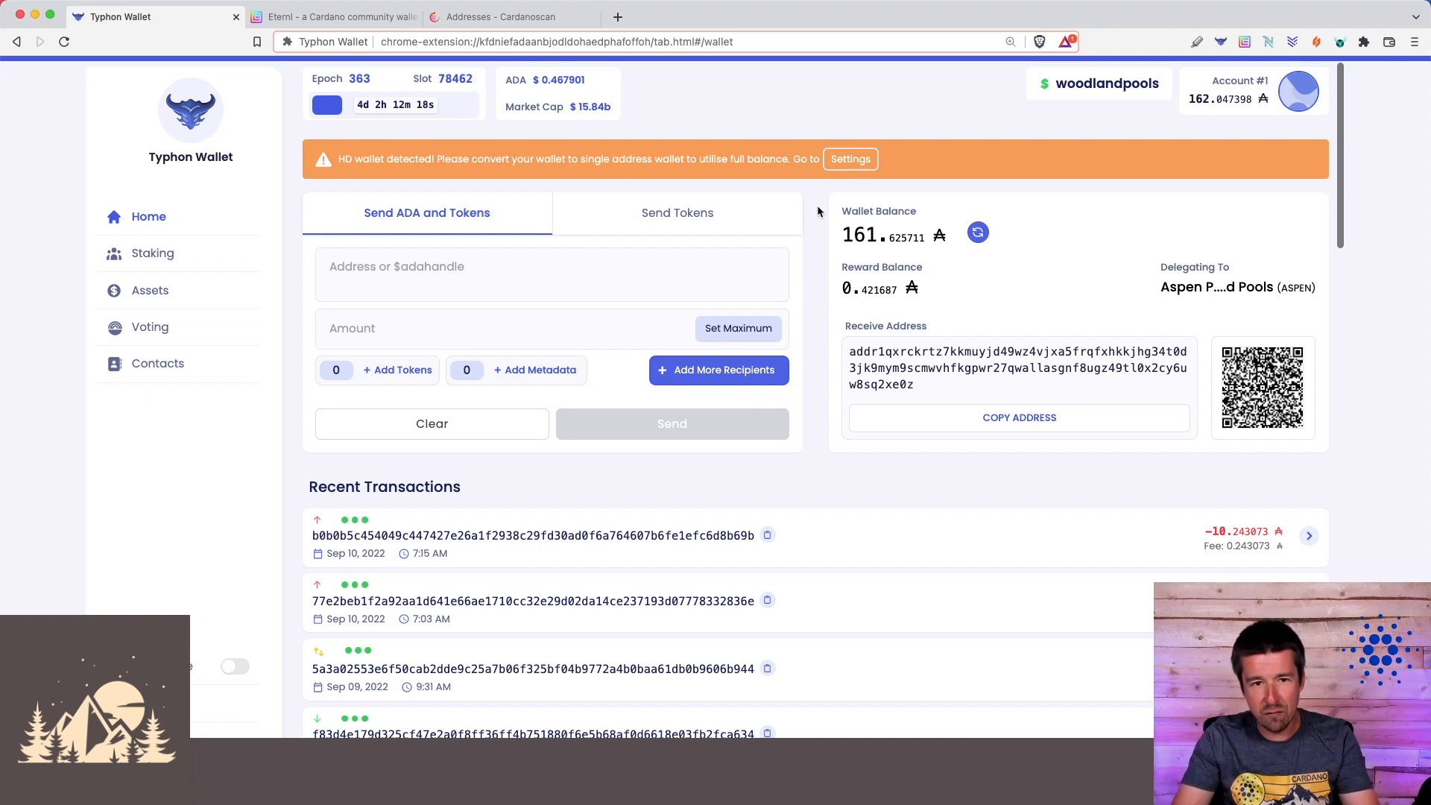
mouse_move(399, 190)
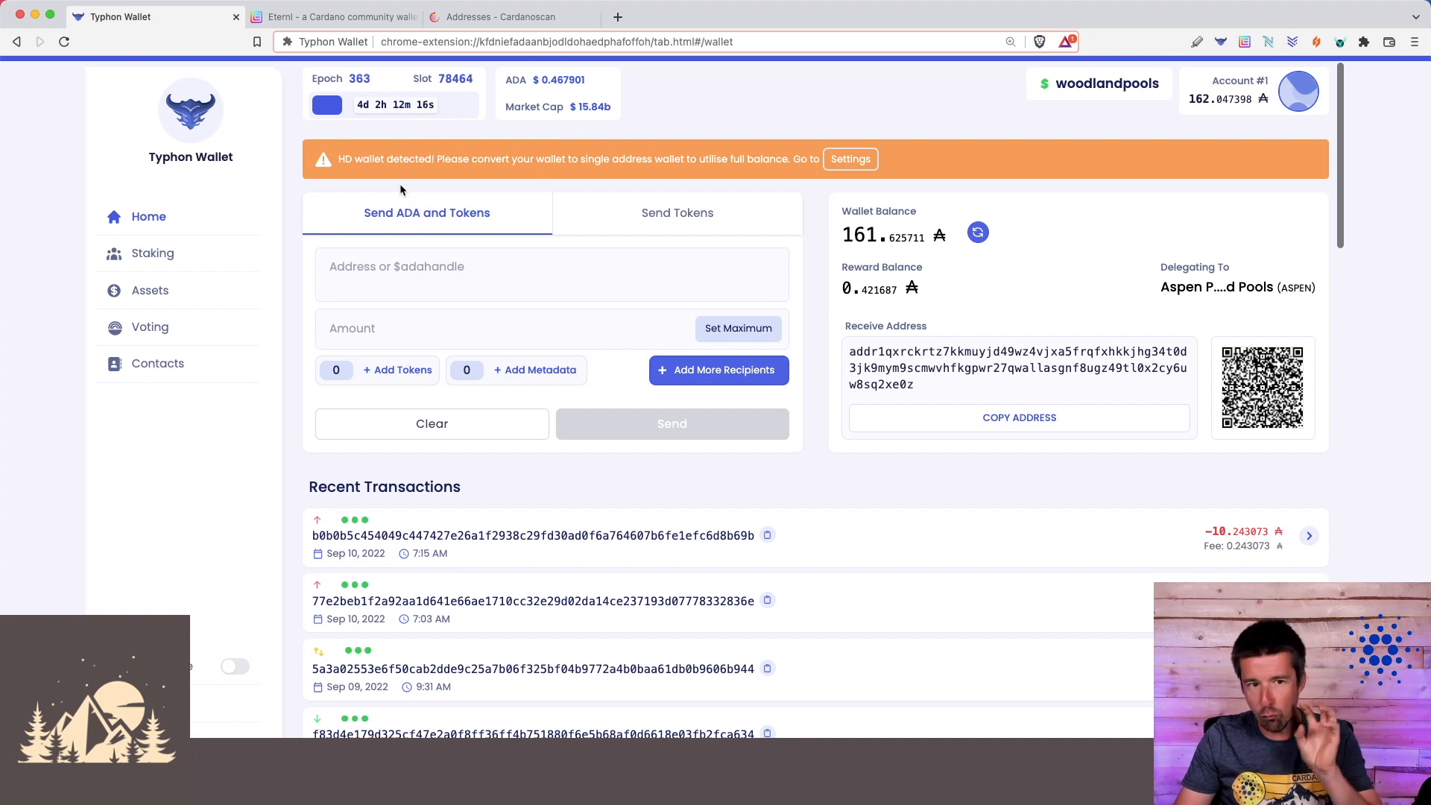
mouse_move(585, 180)
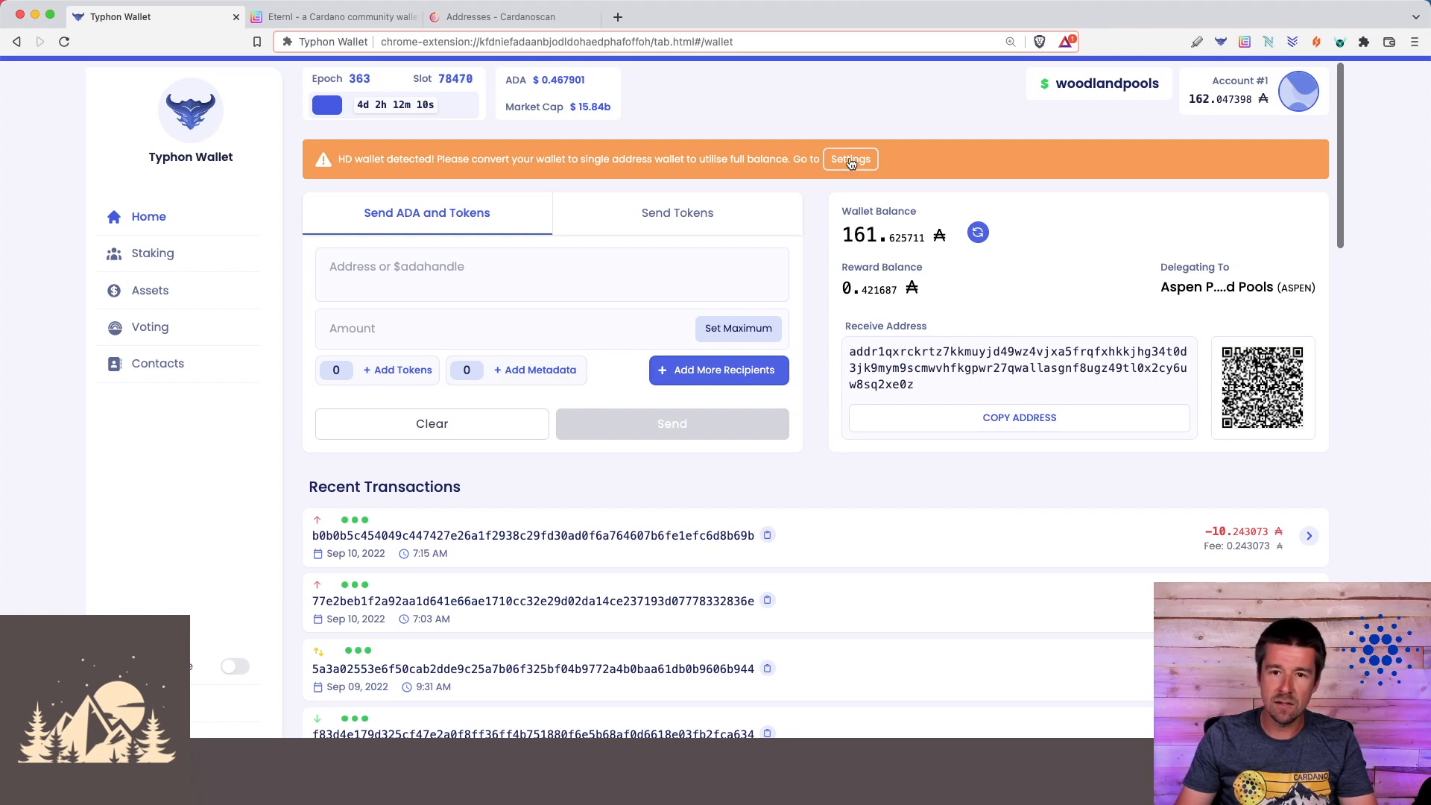
Go to Settings from the HD wallet warning banner
left_click(848, 160)
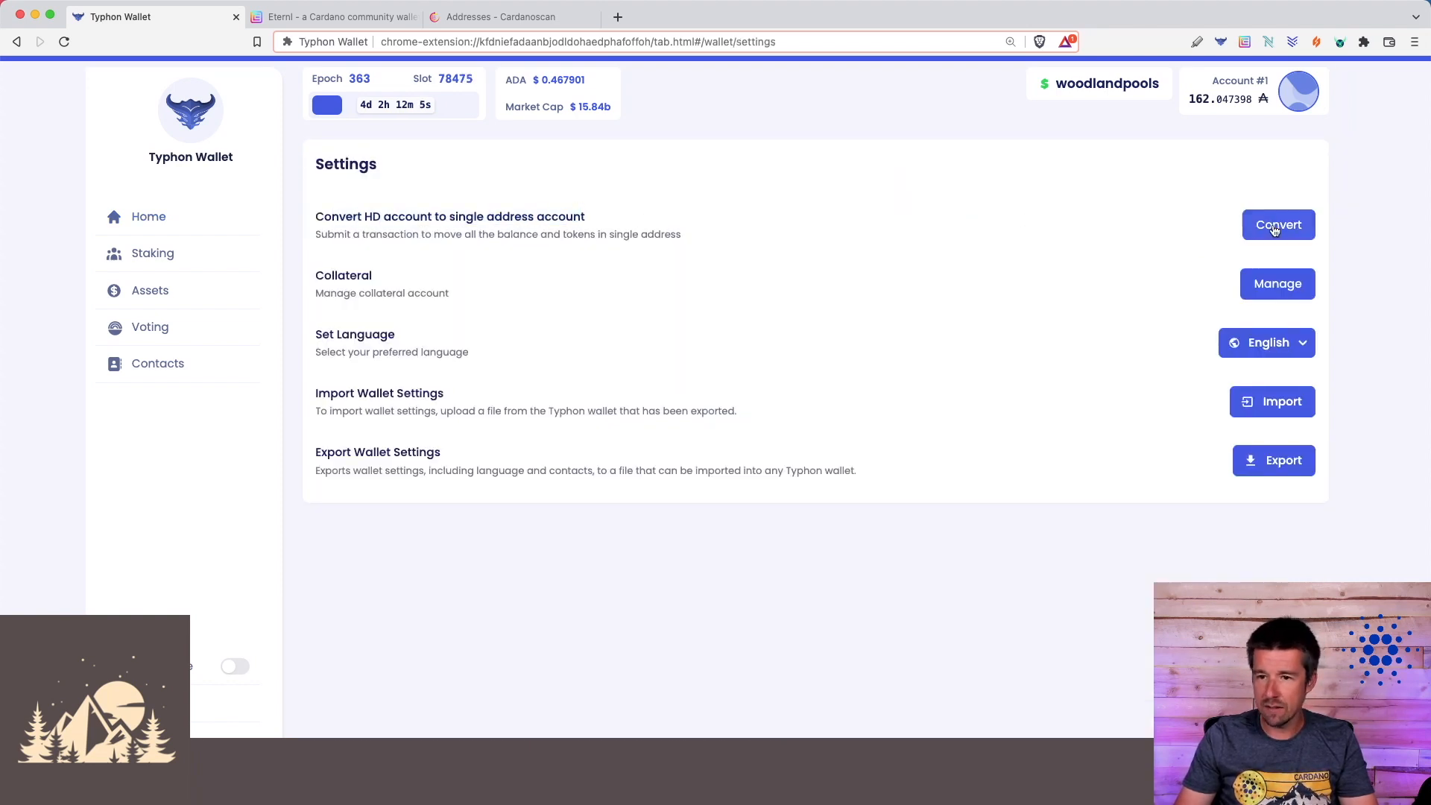
Convert the HD account, confirming the 661.410446 ADA transaction to a single address, and check Eternl
left_click(1277, 225)
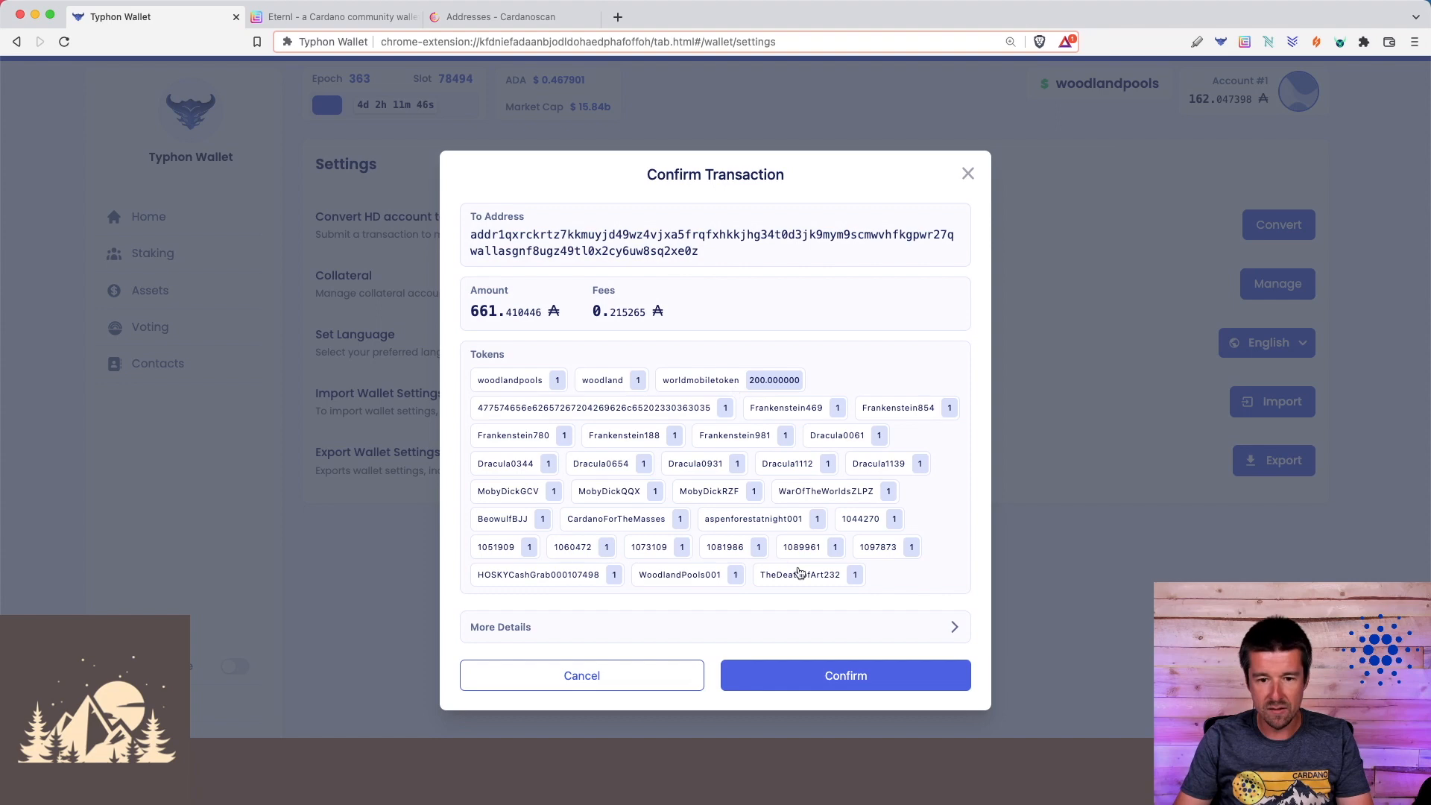
left_click(843, 675)
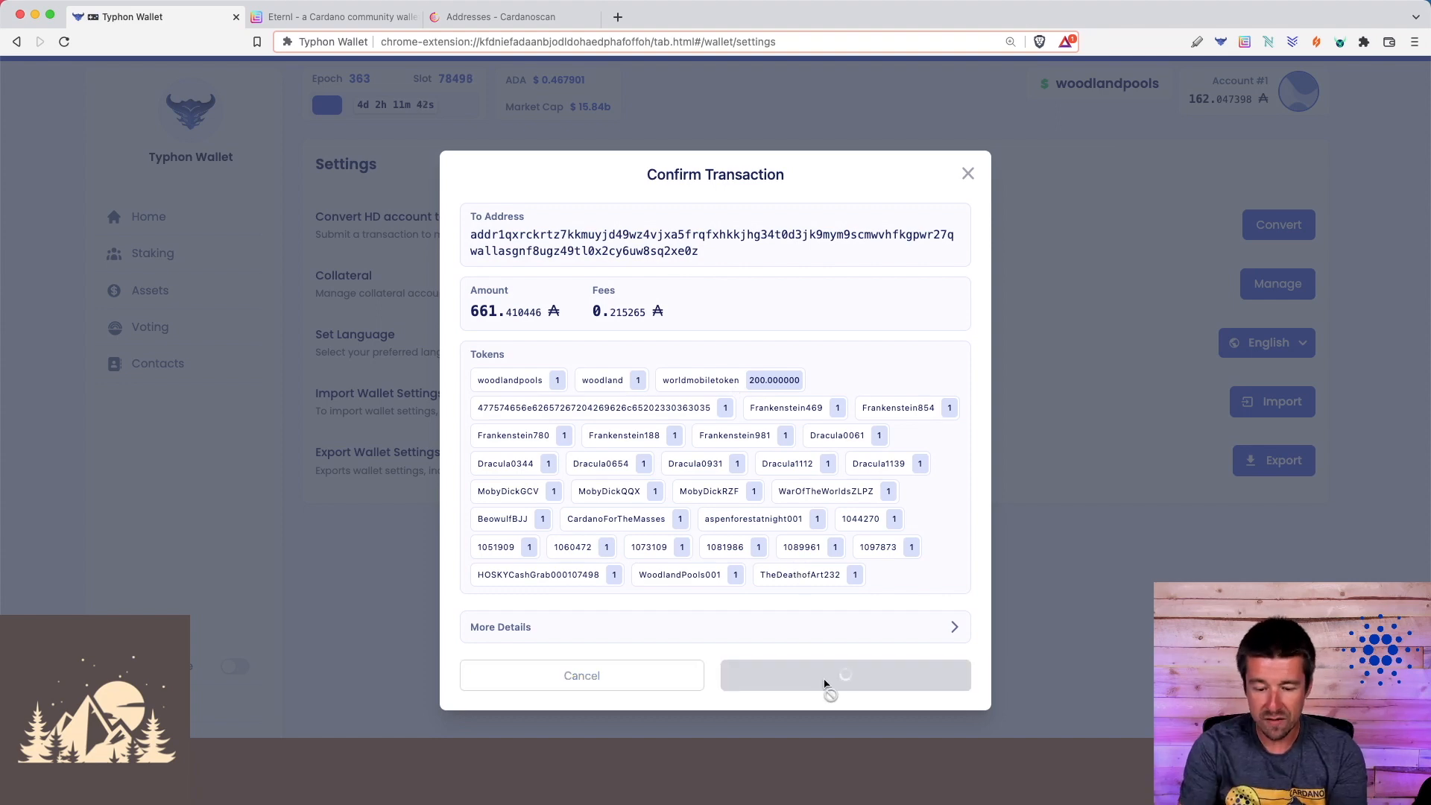
left_click(844, 675)
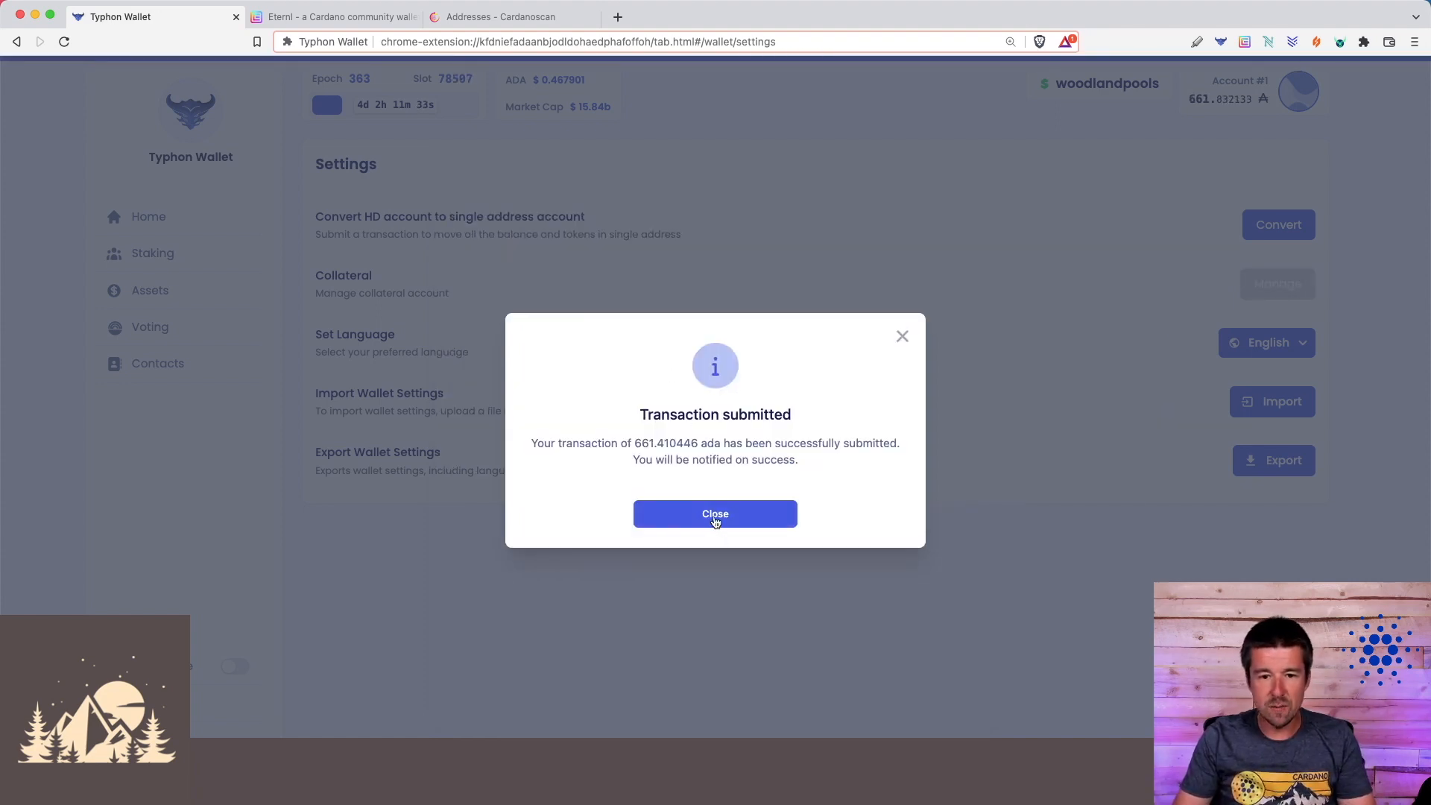
left_click(714, 513)
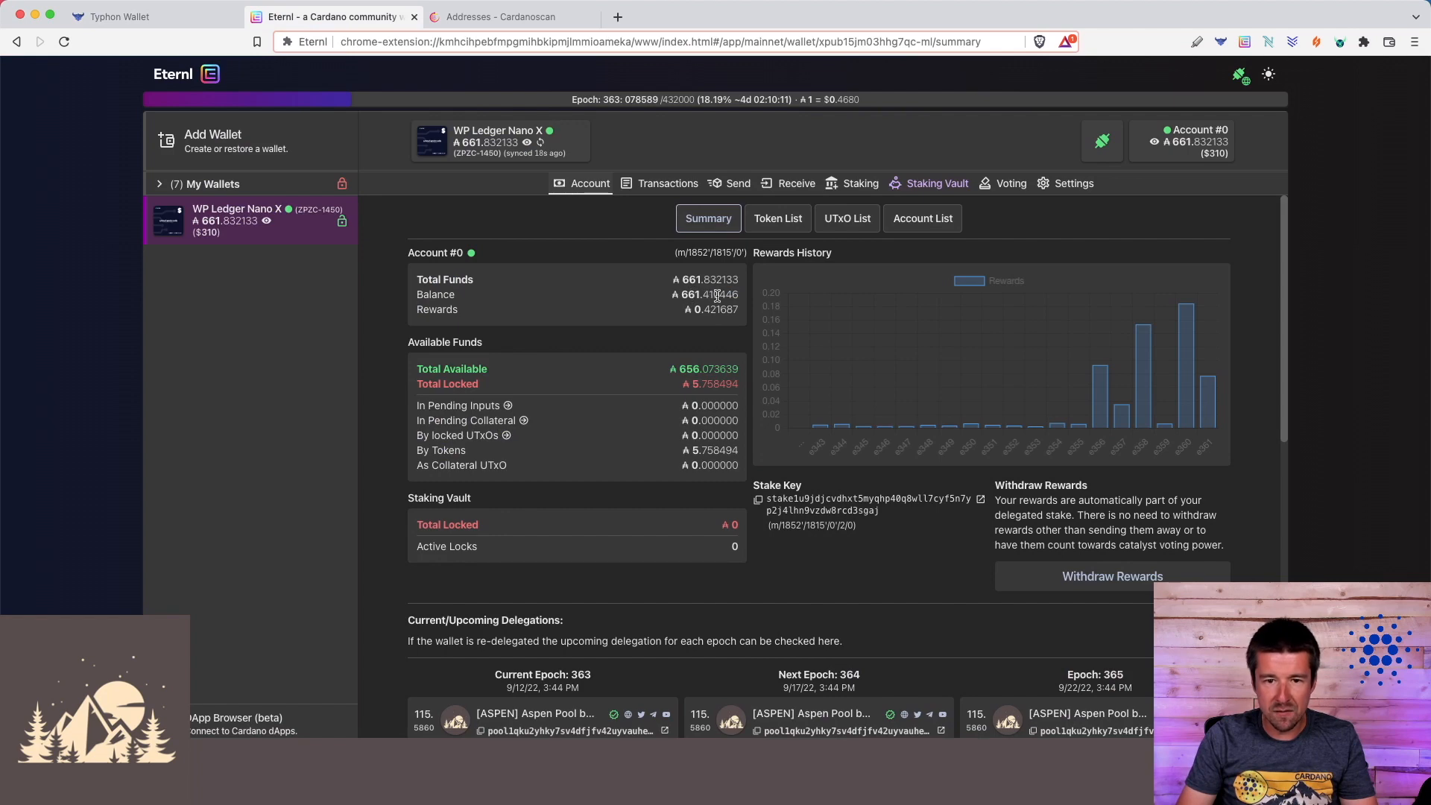
left_click(119, 16)
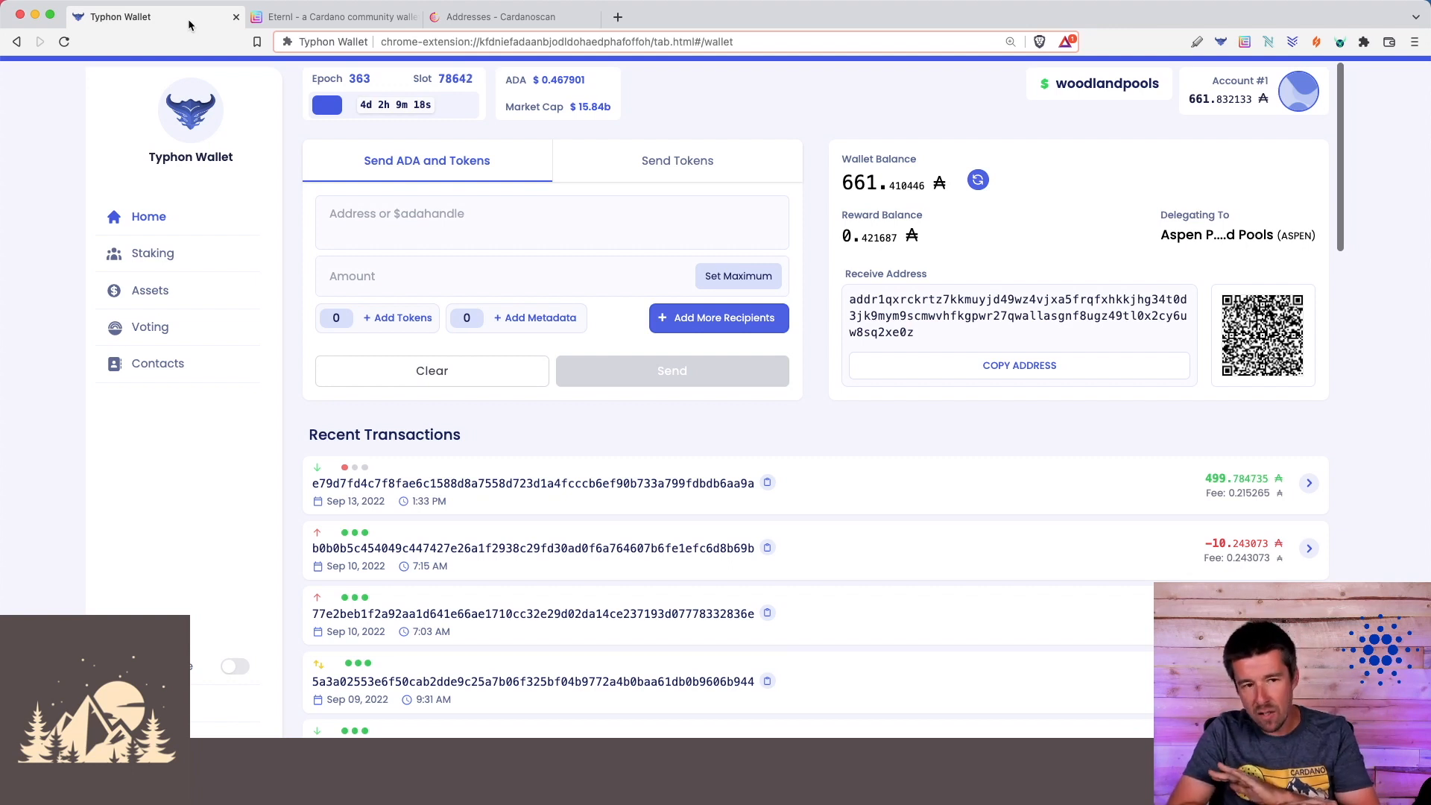
mouse_move(803, 112)
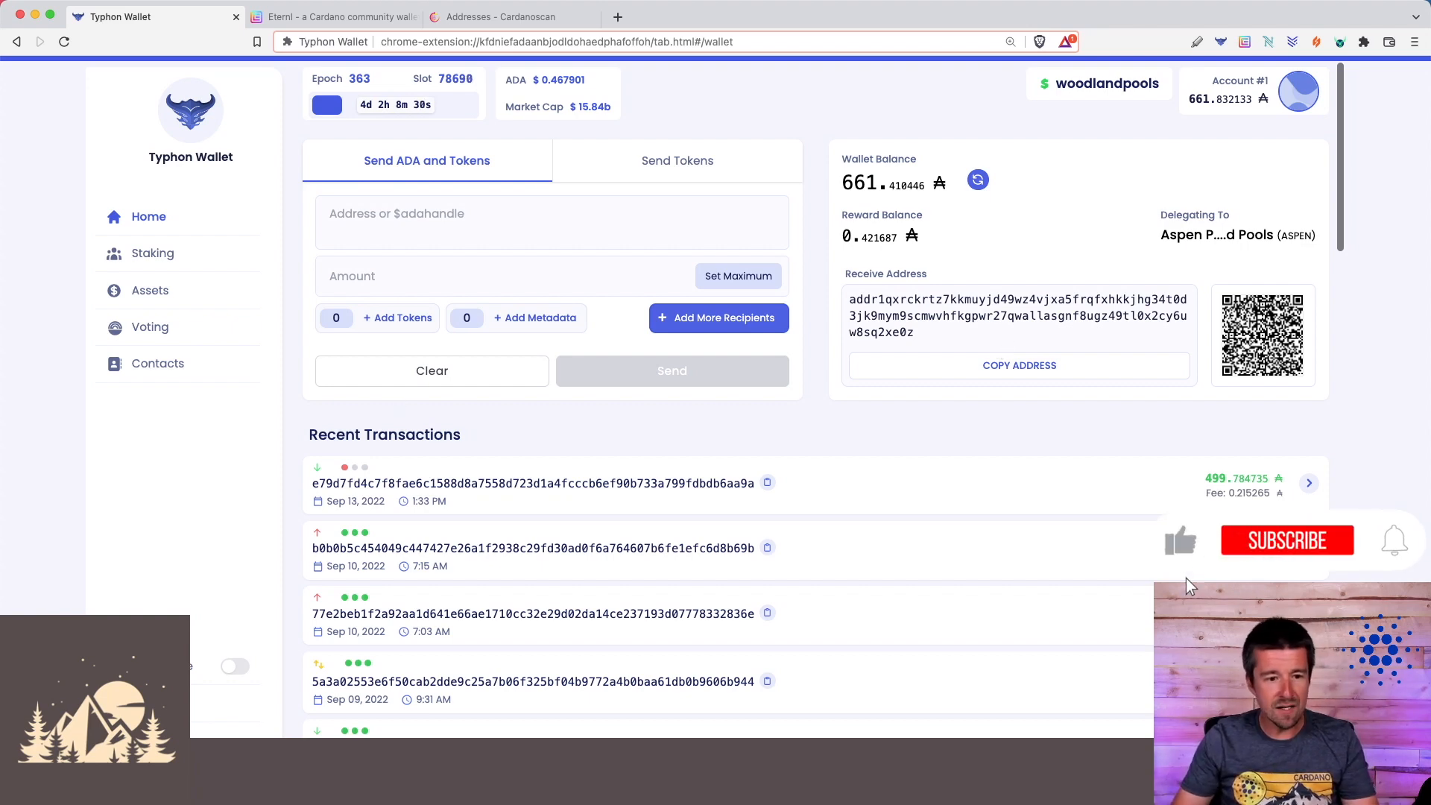
Switch Typhon Wallet to dark theme
left_click(234, 666)
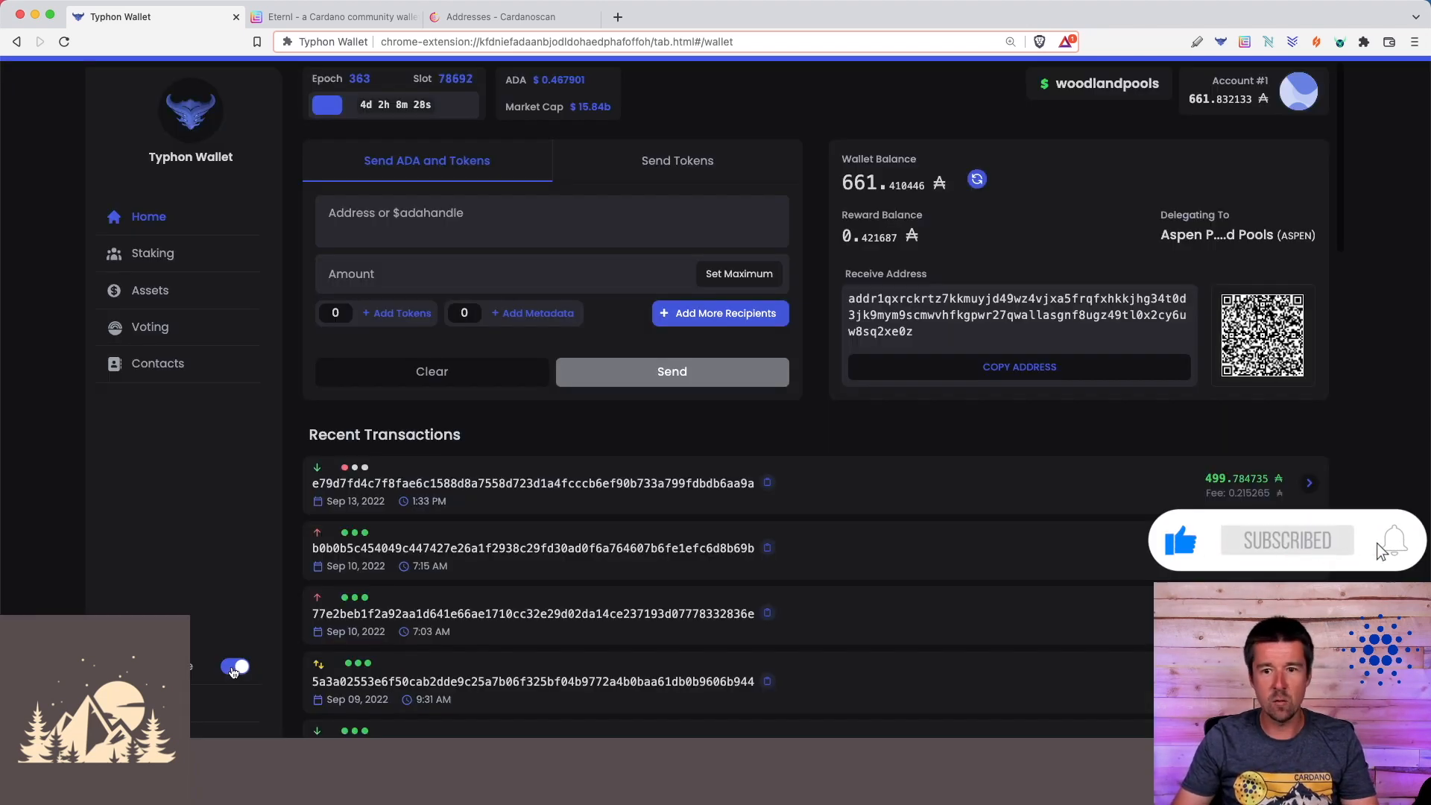